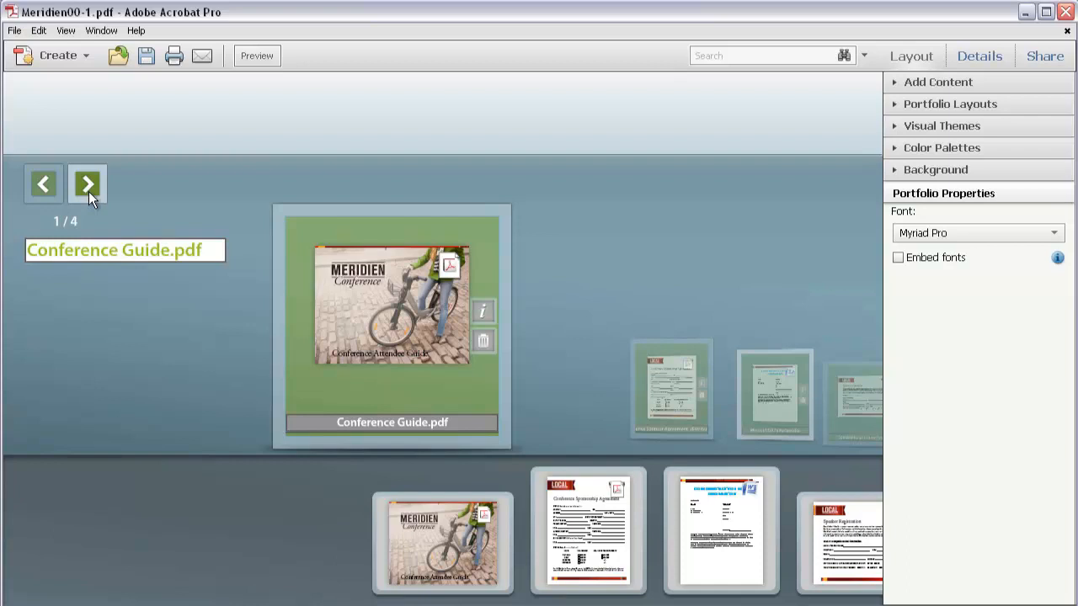
- Advance the portfolio to file 2 of 4, the Conference Sponsor Agreement
{"action": "left_click", "coordinate": [88, 183]}
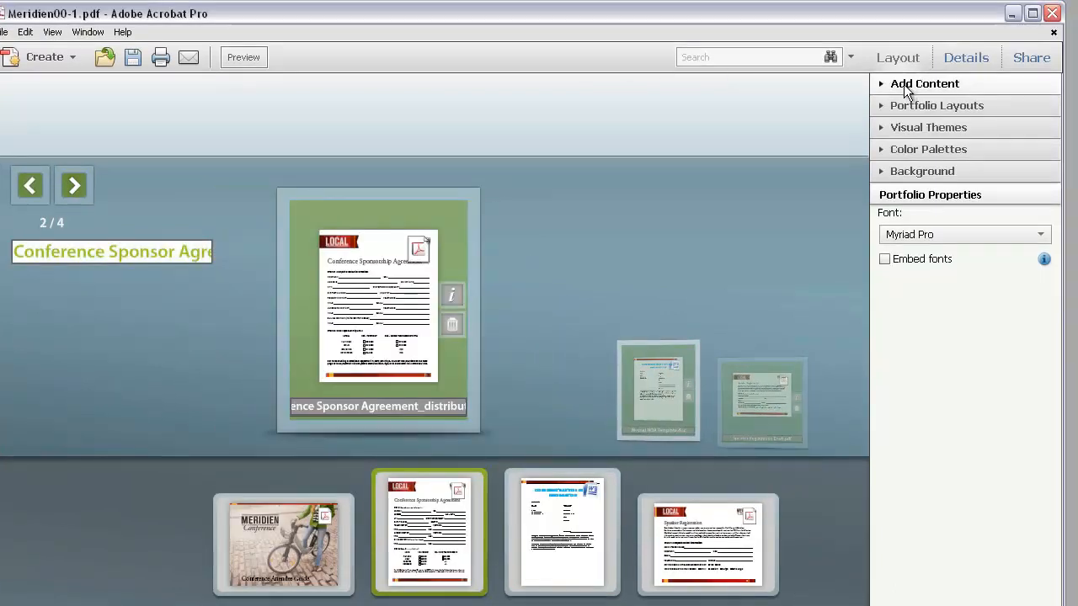
- Add Portfolio2.pdf from the DEMO-P folder as an individual file
{"action": "left_click", "coordinate": [924, 83]}
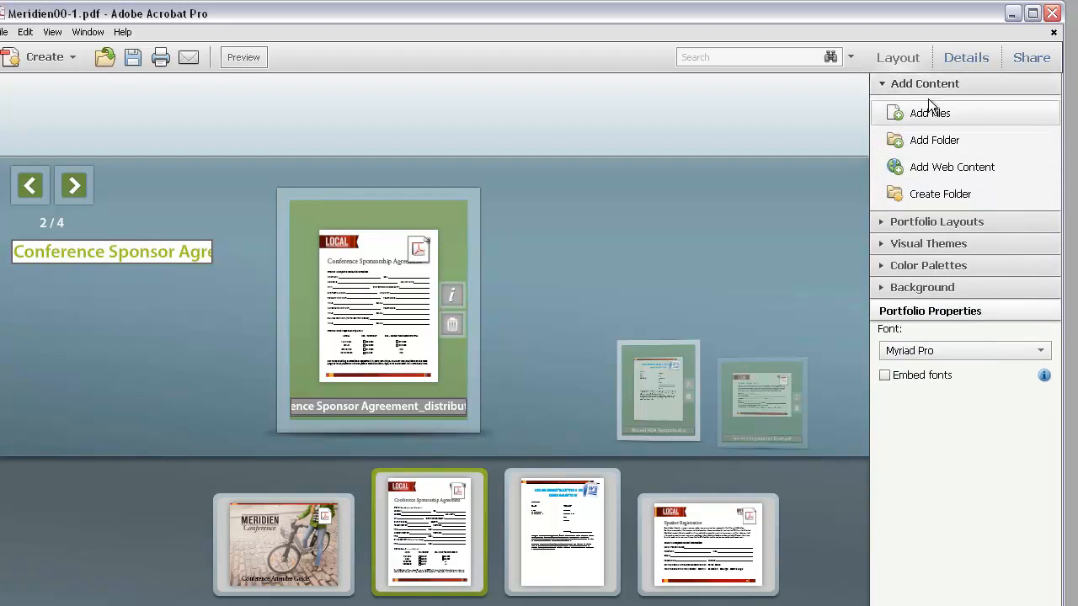
{"action": "left_click", "coordinate": [930, 112]}
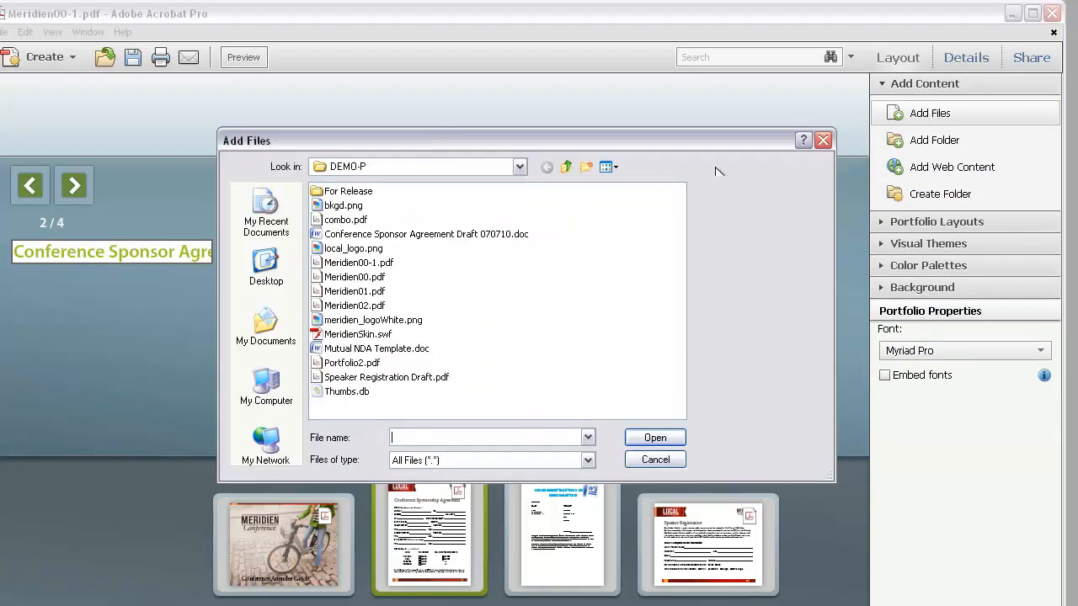
{"action": "left_click", "coordinate": [351, 363]}
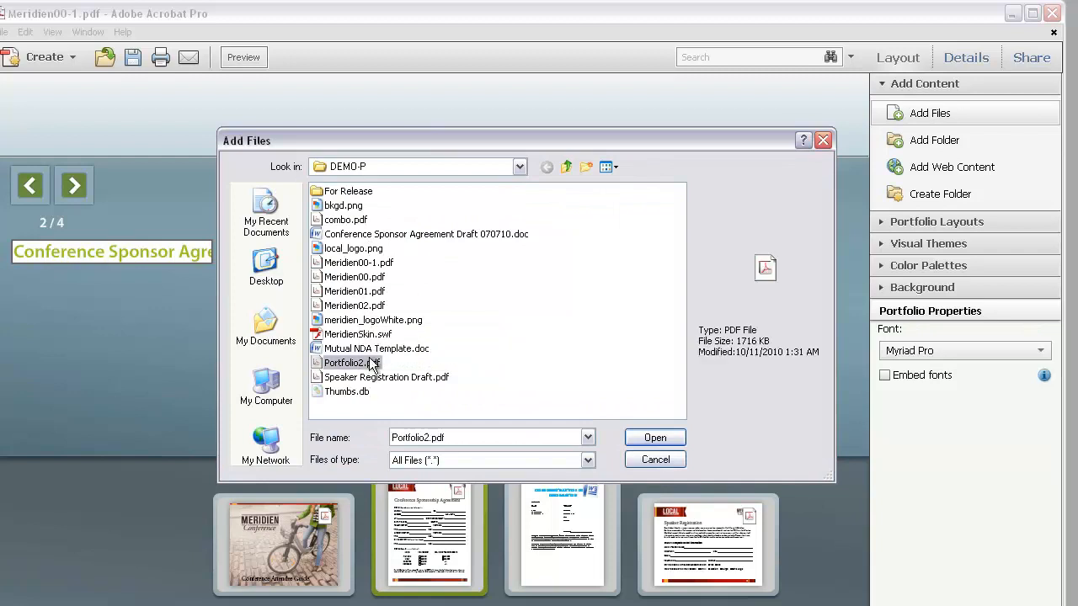
{"action": "left_click", "coordinate": [654, 437]}
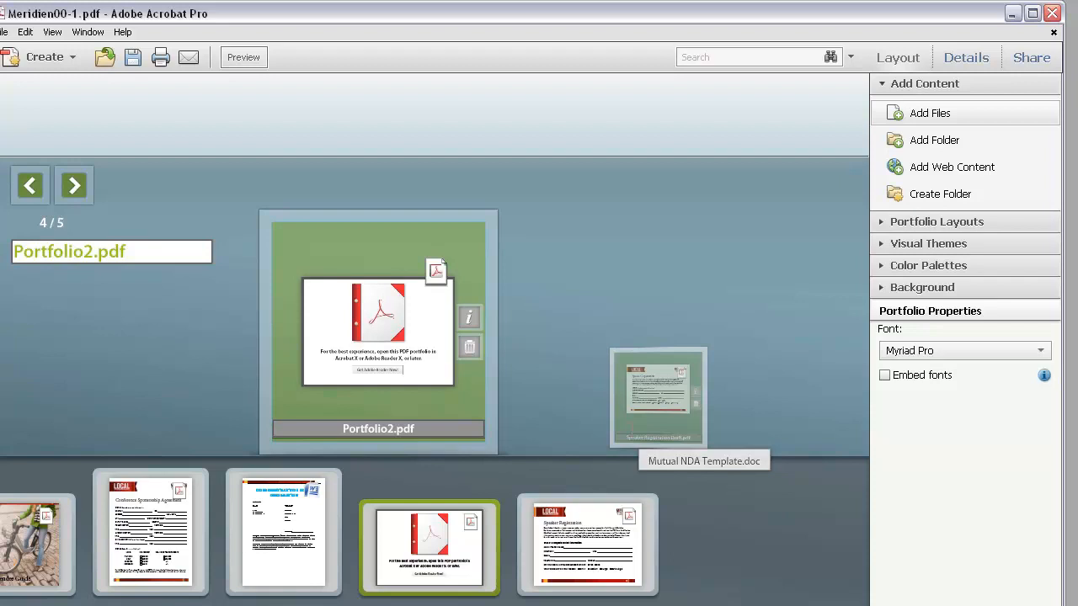
{"action": "mouse_move", "coordinate": [875, 303]}
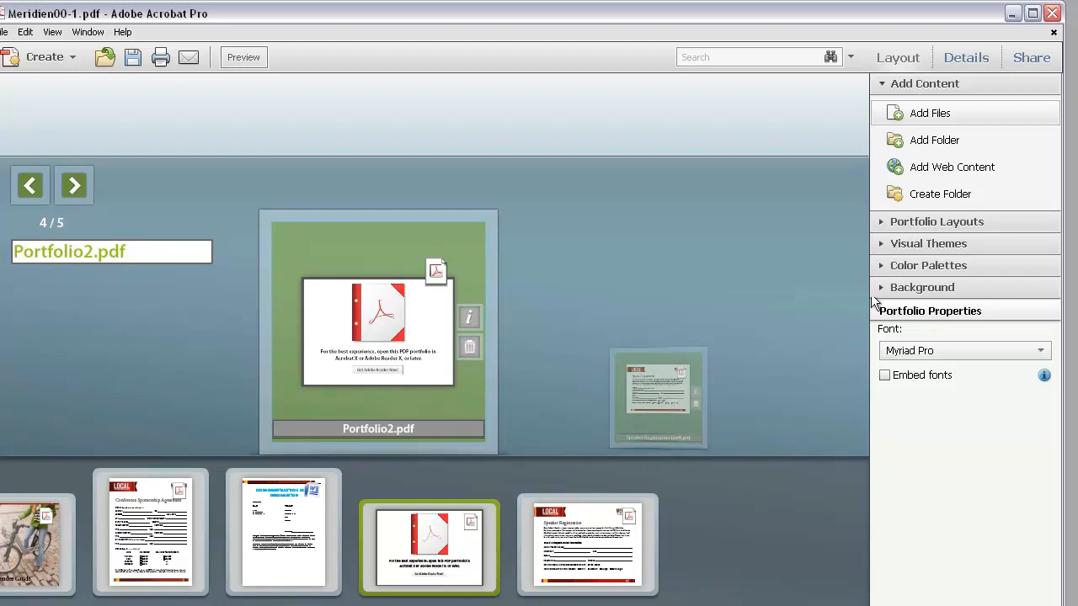
- Add the For Release folder from DEMO-P, then close its contents view
{"action": "left_click", "coordinate": [934, 139]}
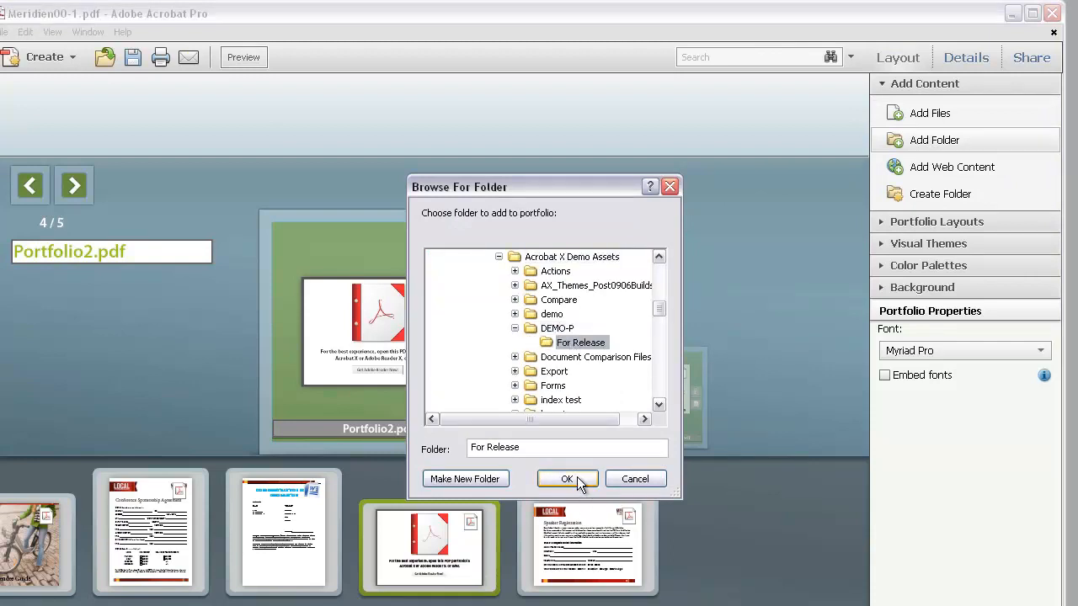
{"action": "left_click", "coordinate": [567, 478]}
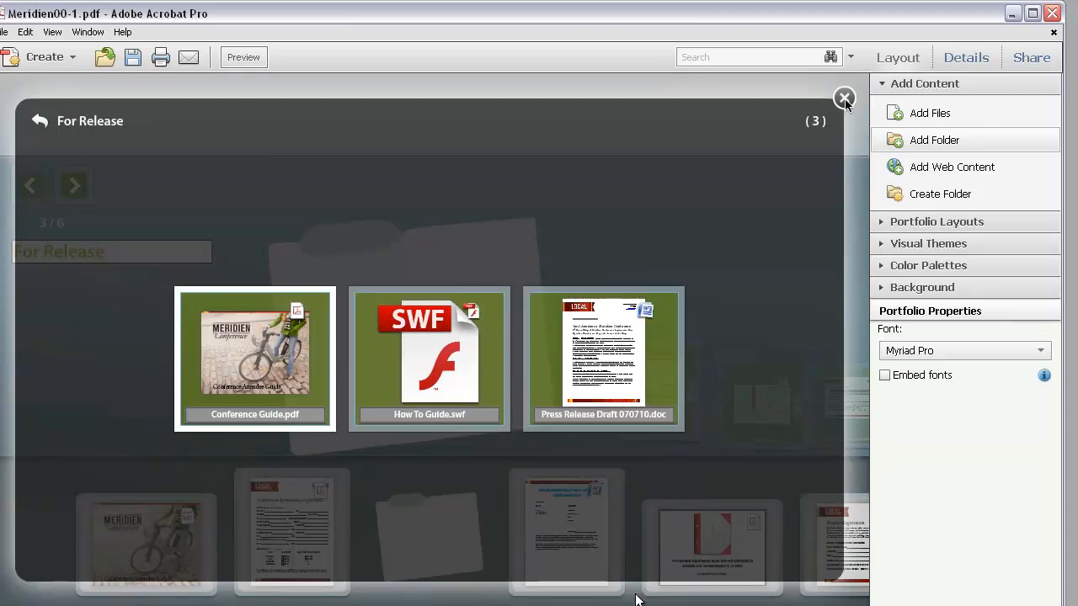
{"action": "left_click", "coordinate": [844, 98]}
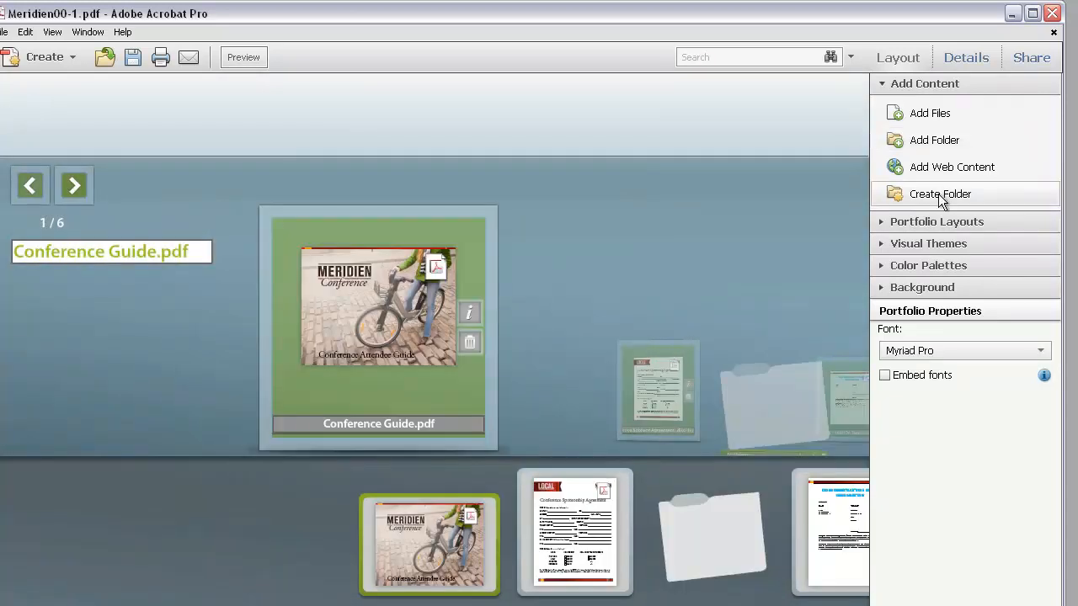
- Create an empty portfolio folder named 'completed'
{"action": "left_click", "coordinate": [939, 194]}
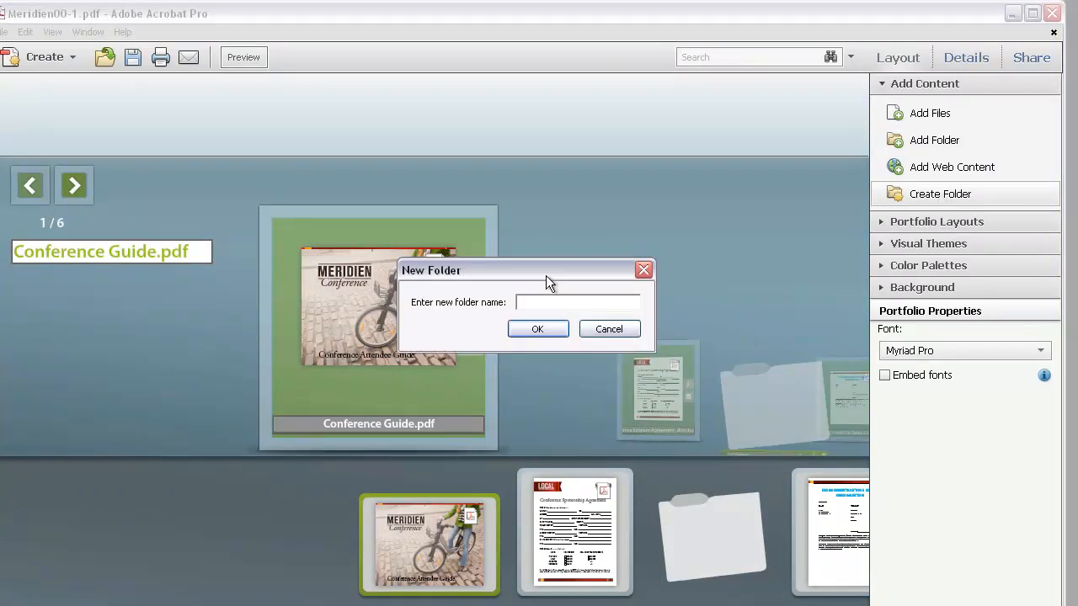
{"action": "type", "text": "complete"}
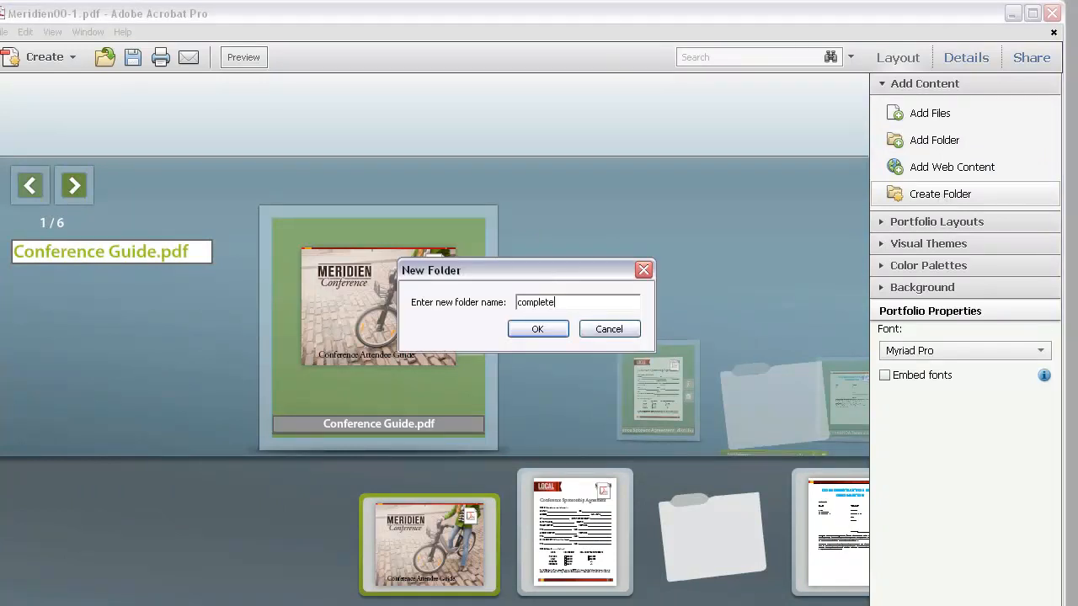
{"action": "left_click", "coordinate": [537, 328]}
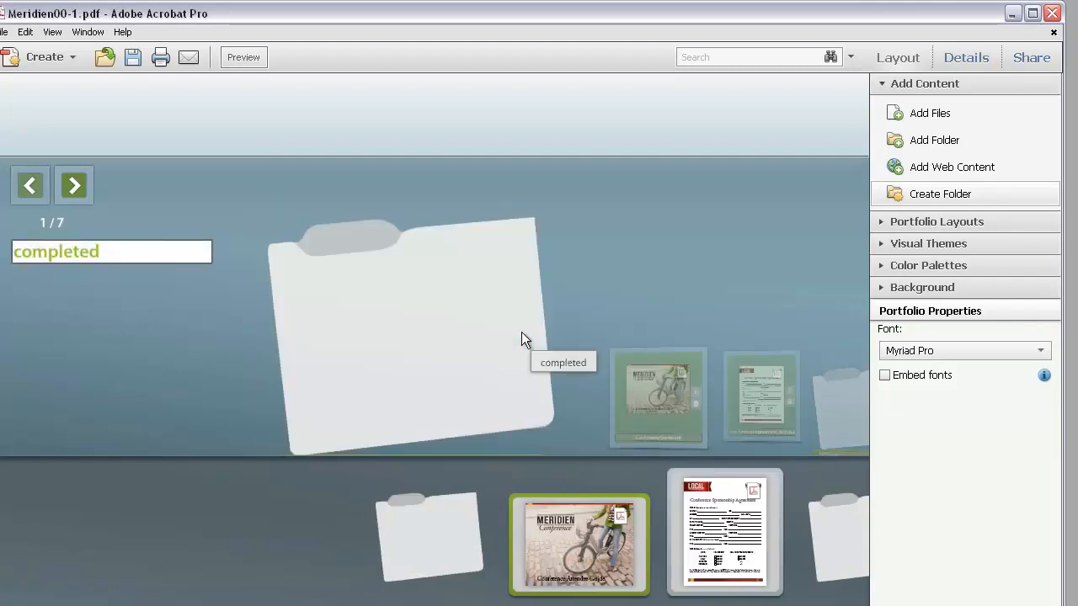
{"action": "mouse_move", "coordinate": [823, 236]}
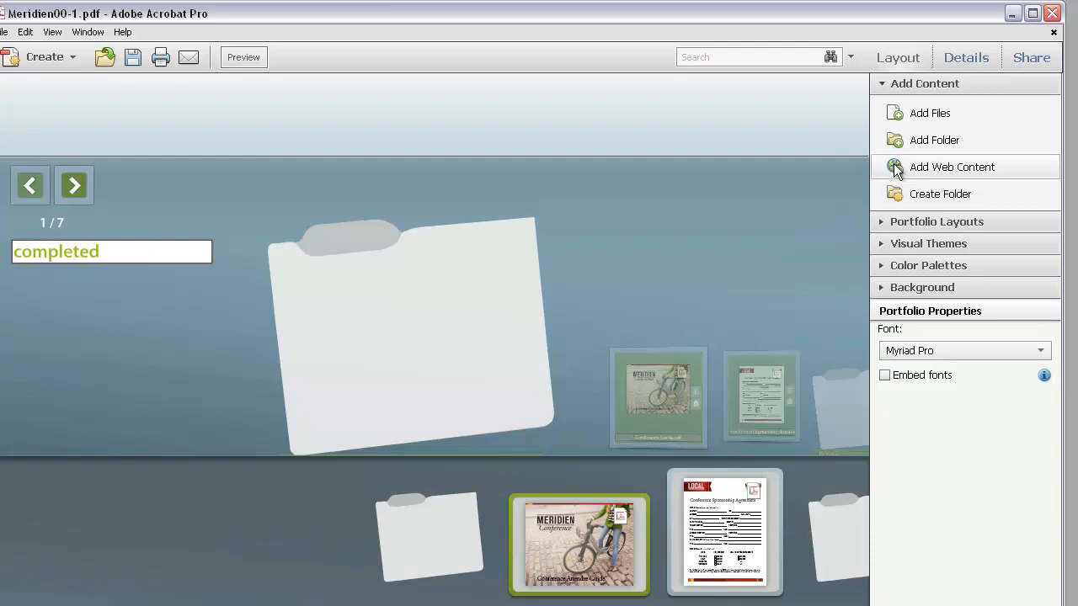
- Add web file 'Meridien conference' described as completed, paste the staging URL, and preview it
{"action": "left_click", "coordinate": [951, 167]}
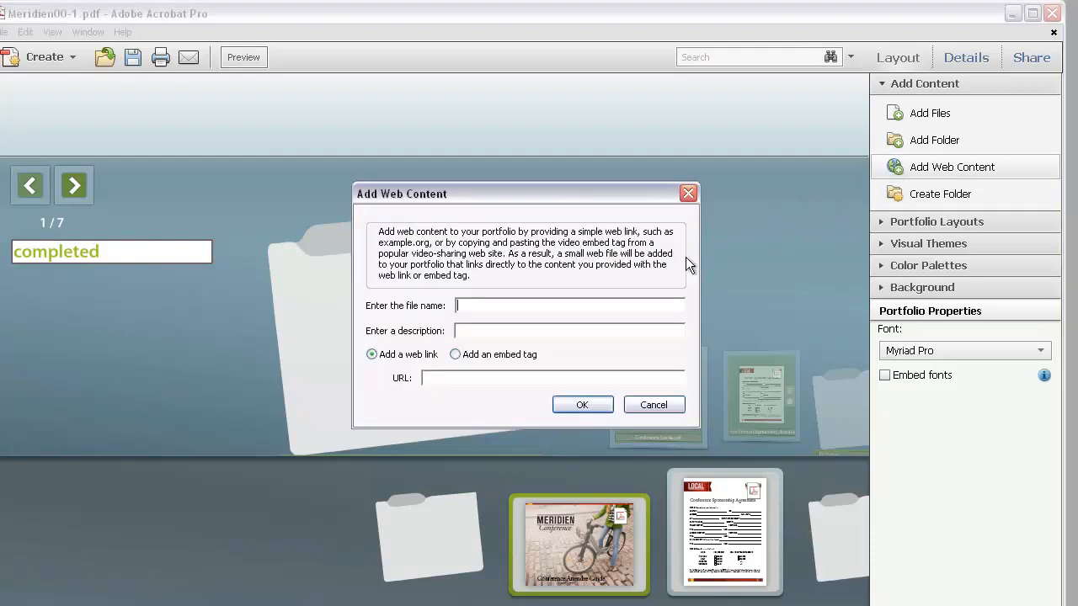
{"action": "type", "text": "Meridien conference"}
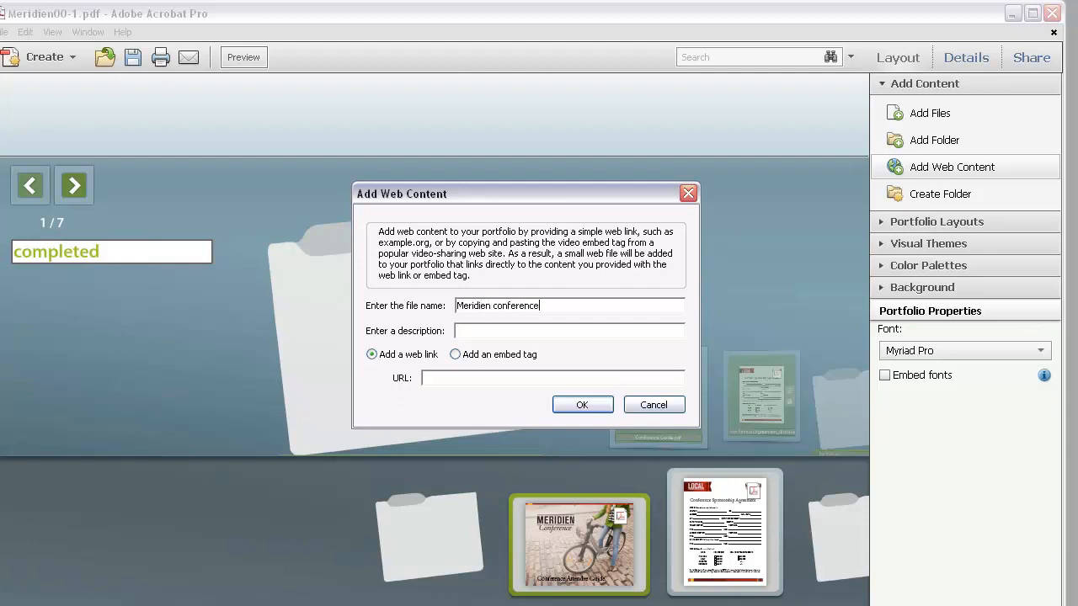
{"action": "type", "text": "completed assets"}
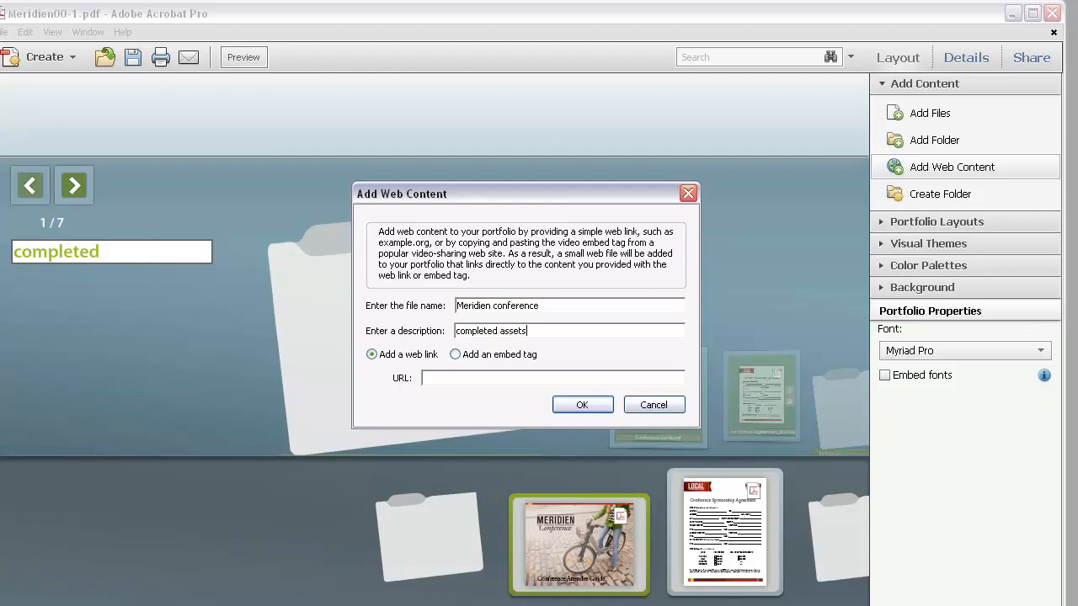
{"action": "right_click", "coordinate": [450, 378]}
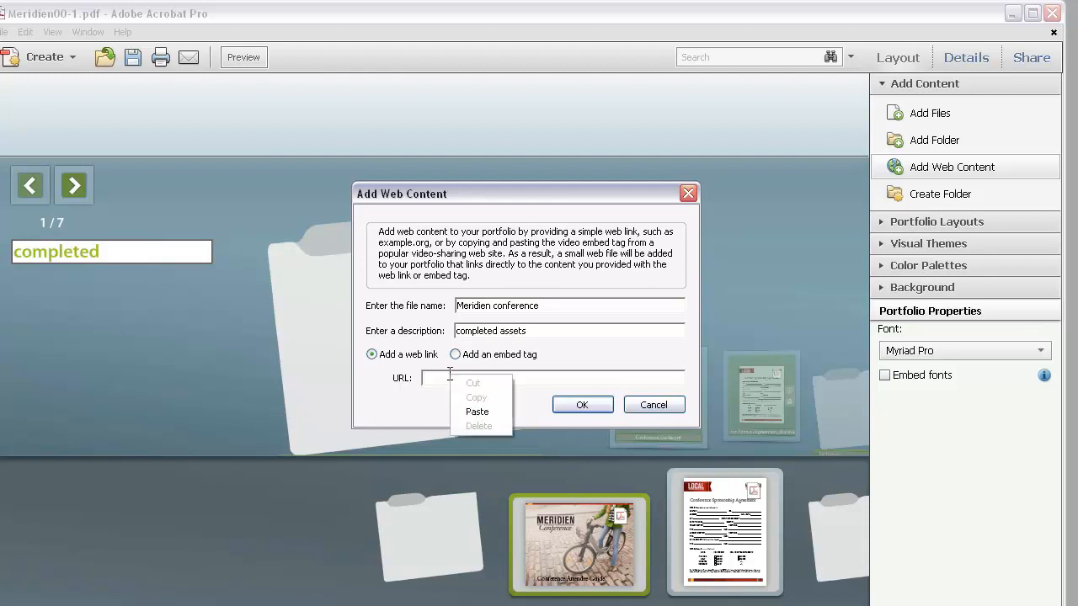
{"action": "left_click", "coordinate": [477, 412]}
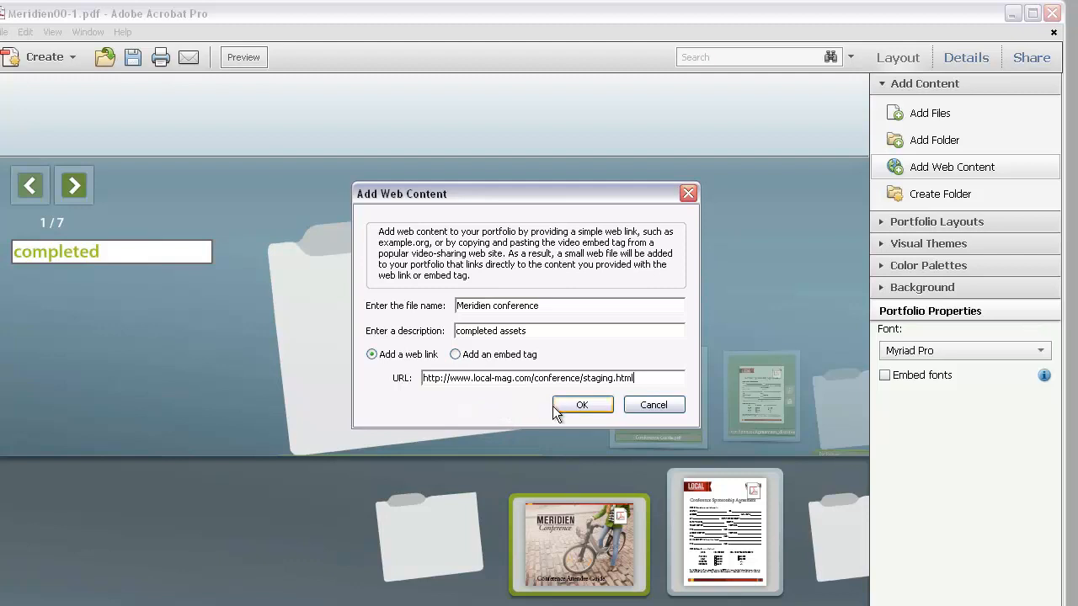
{"action": "left_click", "coordinate": [582, 405]}
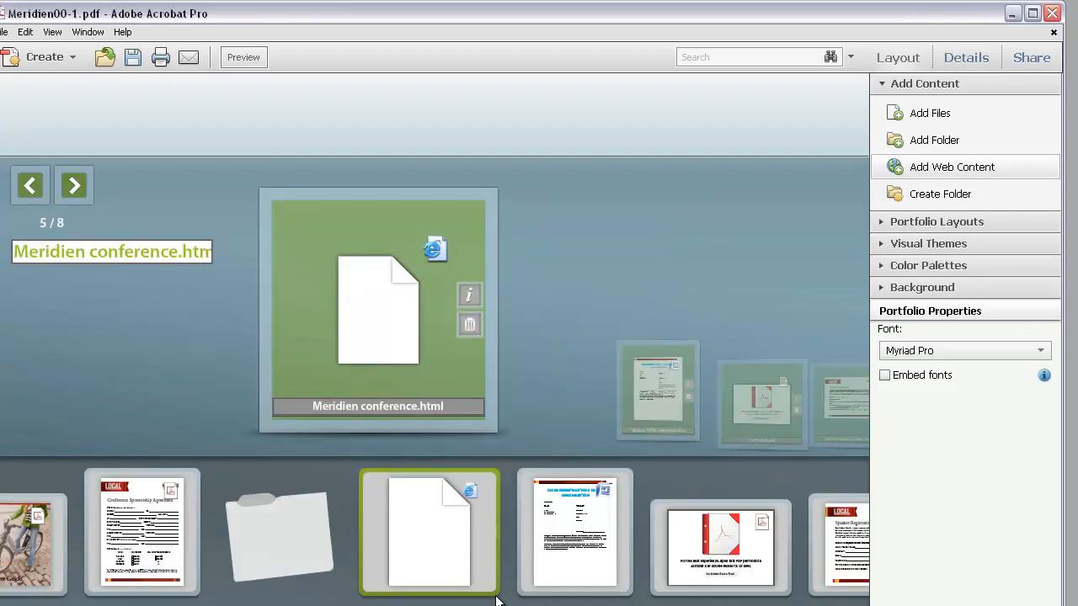
{"action": "mouse_move", "coordinate": [397, 301]}
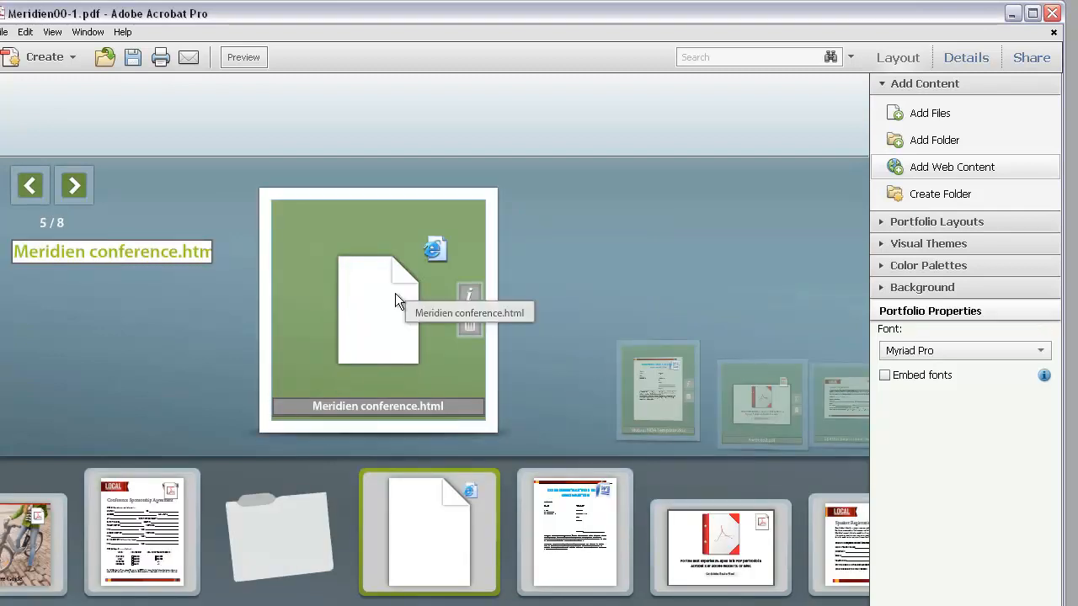
{"action": "double_click", "coordinate": [377, 309]}
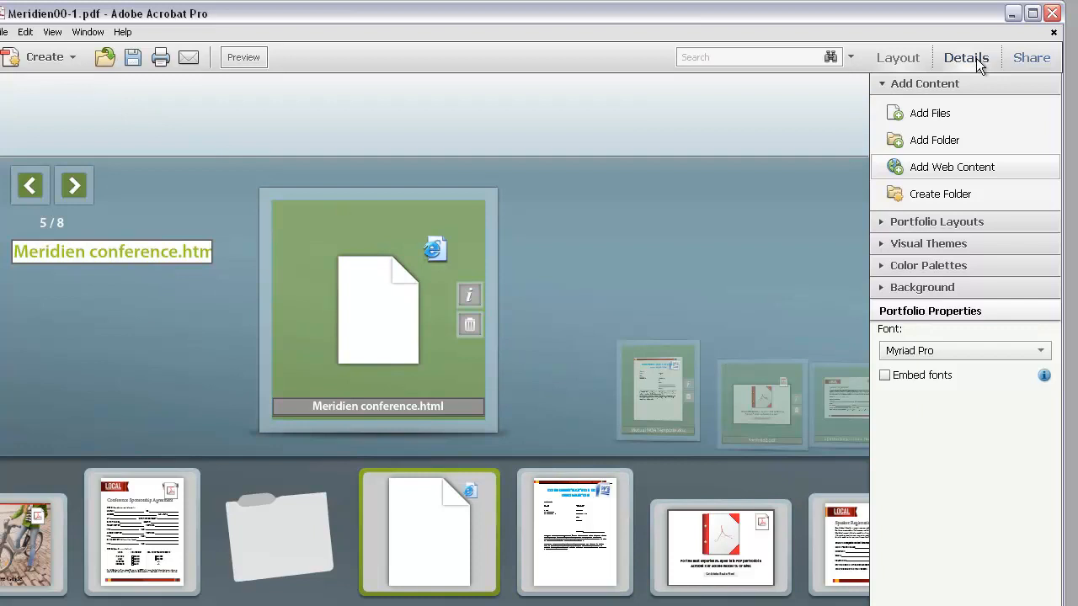
- Show files as a Details list with the Created date column enabled
{"action": "left_click", "coordinate": [966, 57]}
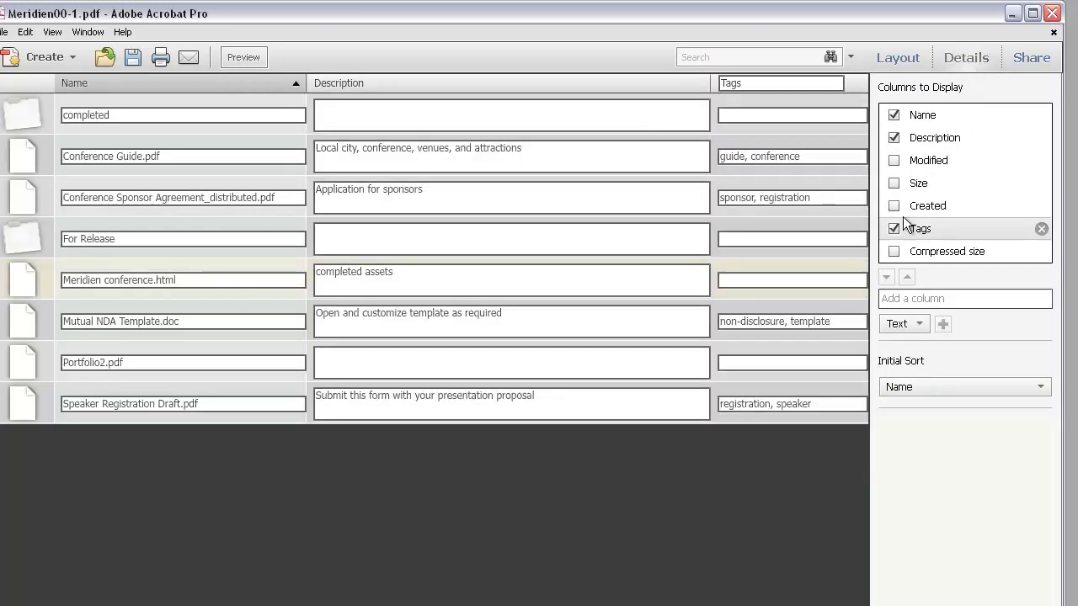
{"action": "left_click", "coordinate": [894, 205]}
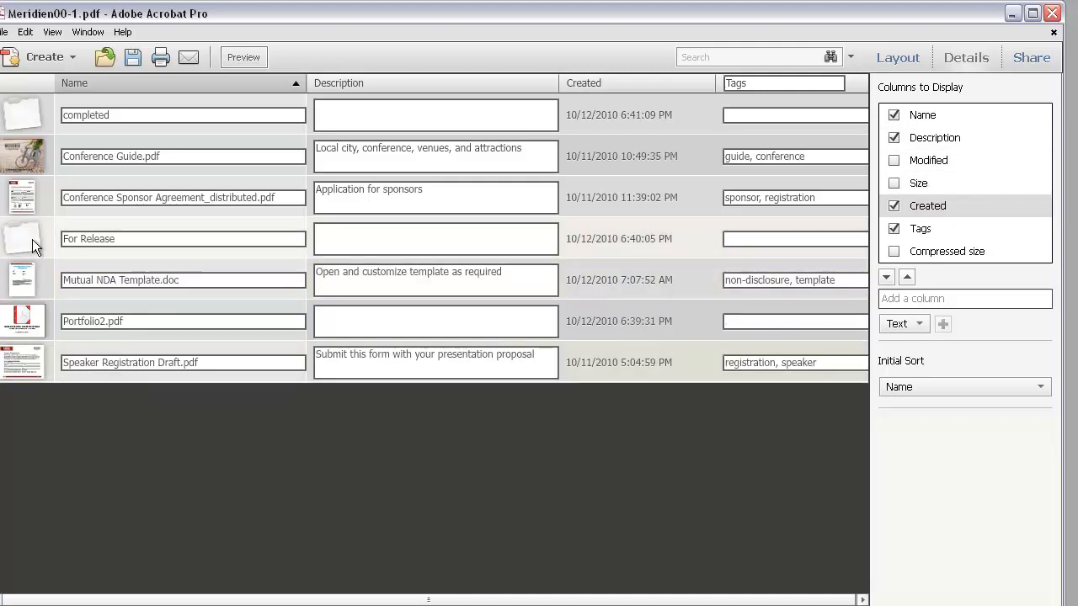
{"action": "left_click", "coordinate": [964, 386]}
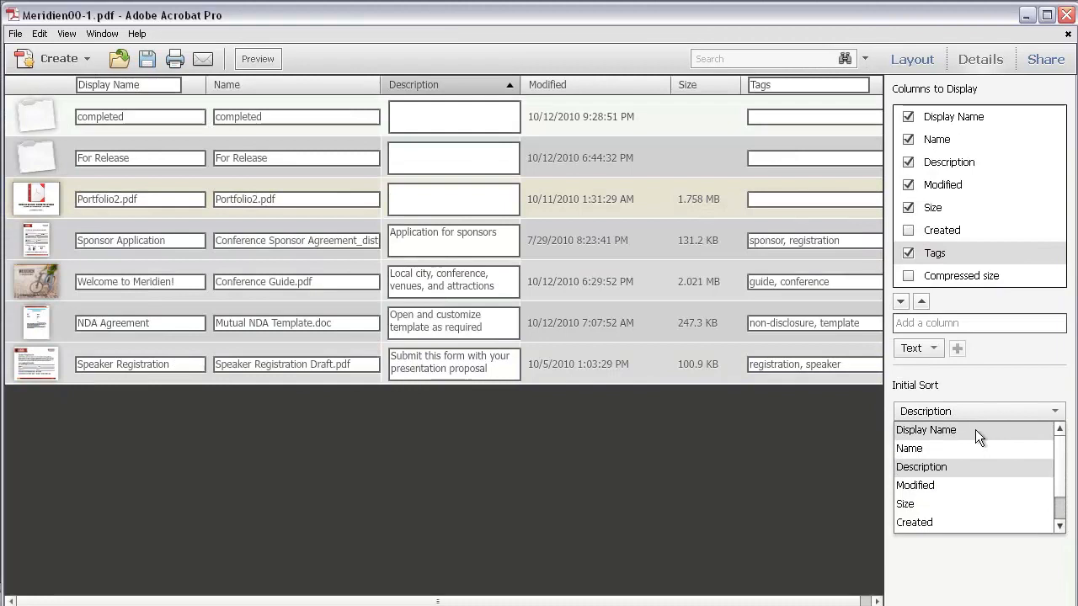
- Sort by Display Name, return to the top level, and reopen For Release
{"action": "left_click", "coordinate": [926, 429]}
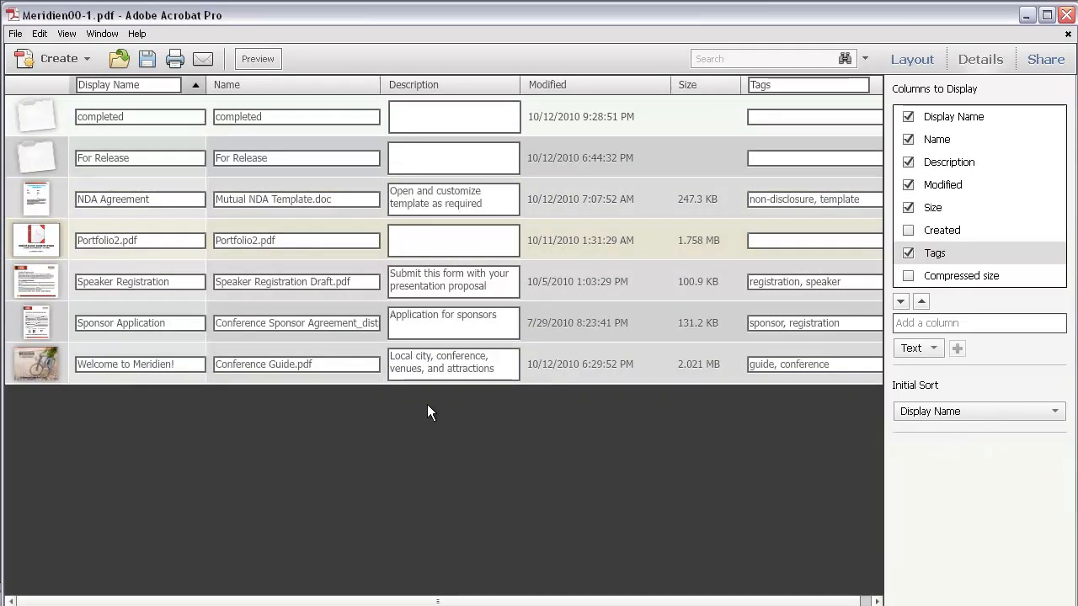
{"action": "mouse_move", "coordinate": [147, 426]}
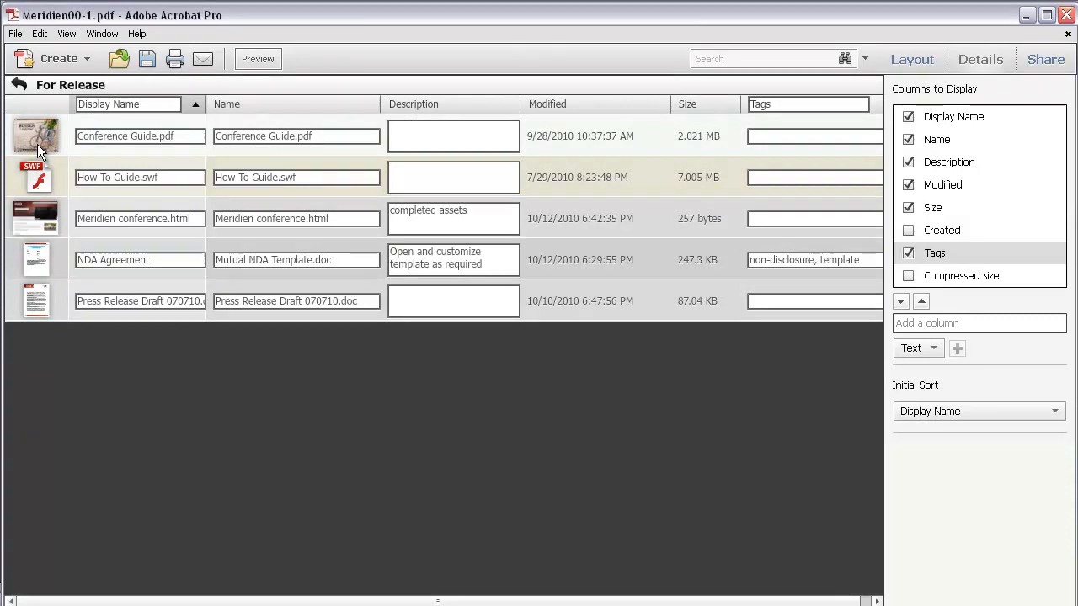
{"action": "left_click", "coordinate": [14, 84]}
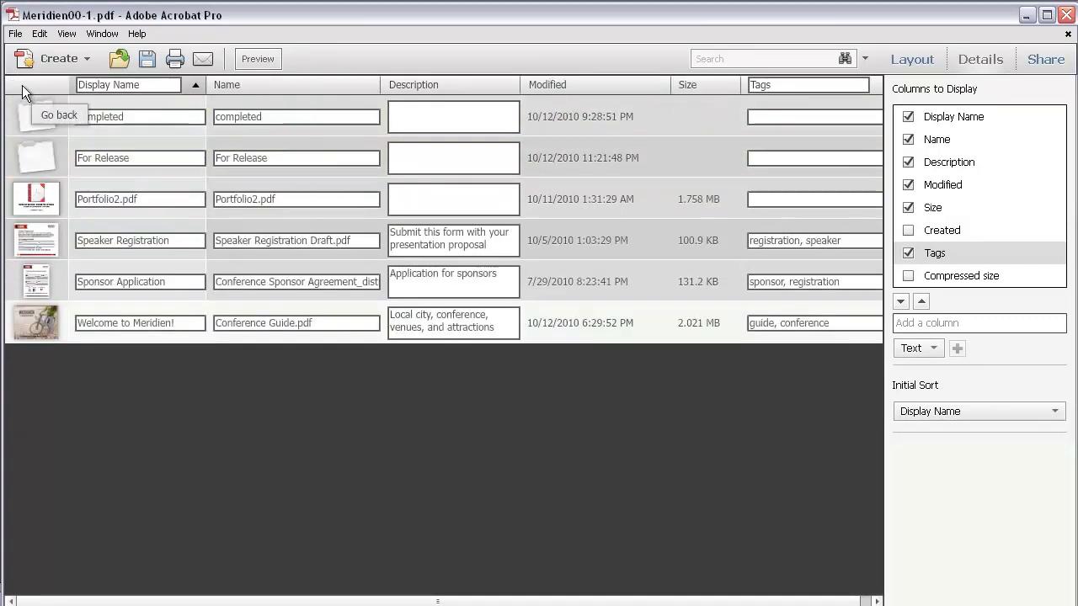
{"action": "mouse_move", "coordinate": [36, 151]}
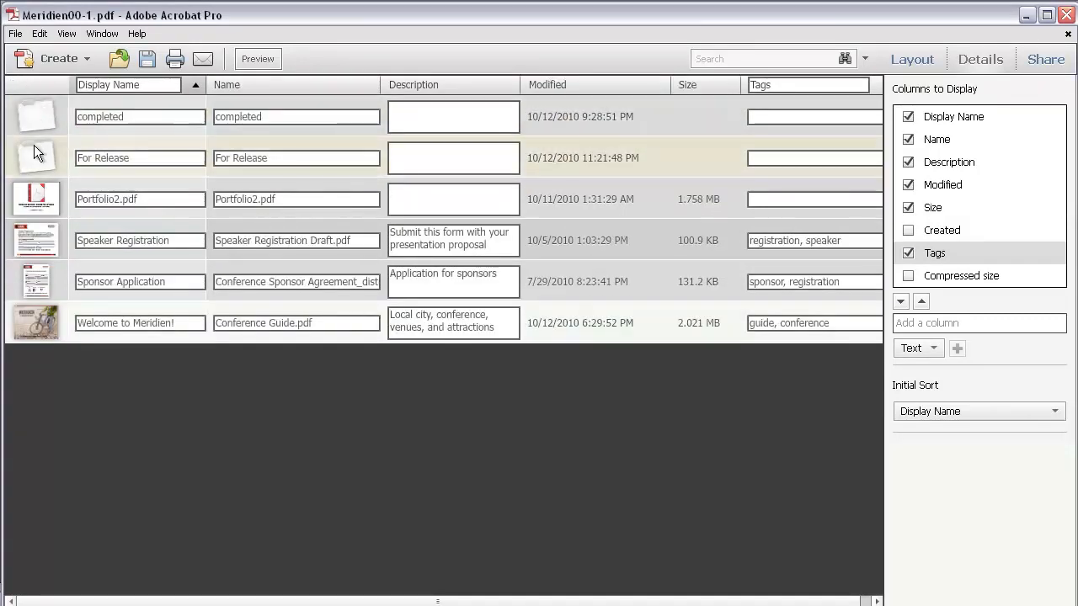
{"action": "double_click", "coordinate": [37, 158]}
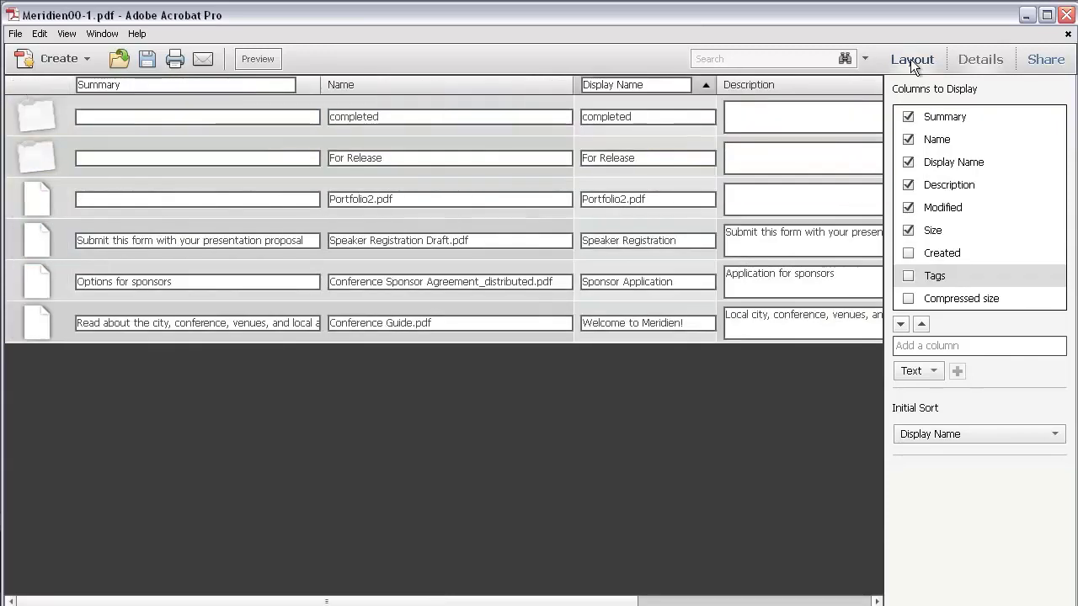
- Switch the right panel to the Layout settings
{"action": "left_click", "coordinate": [911, 59]}
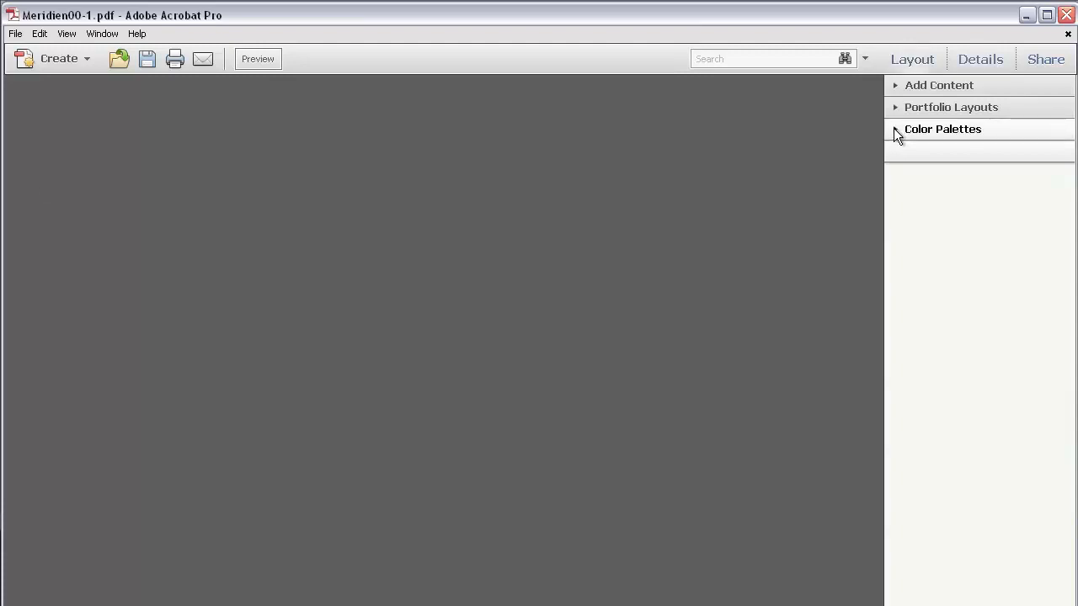
- Apply the blue-green colour palette, preview the portfolio, and return to editing
{"action": "left_click", "coordinate": [942, 129]}
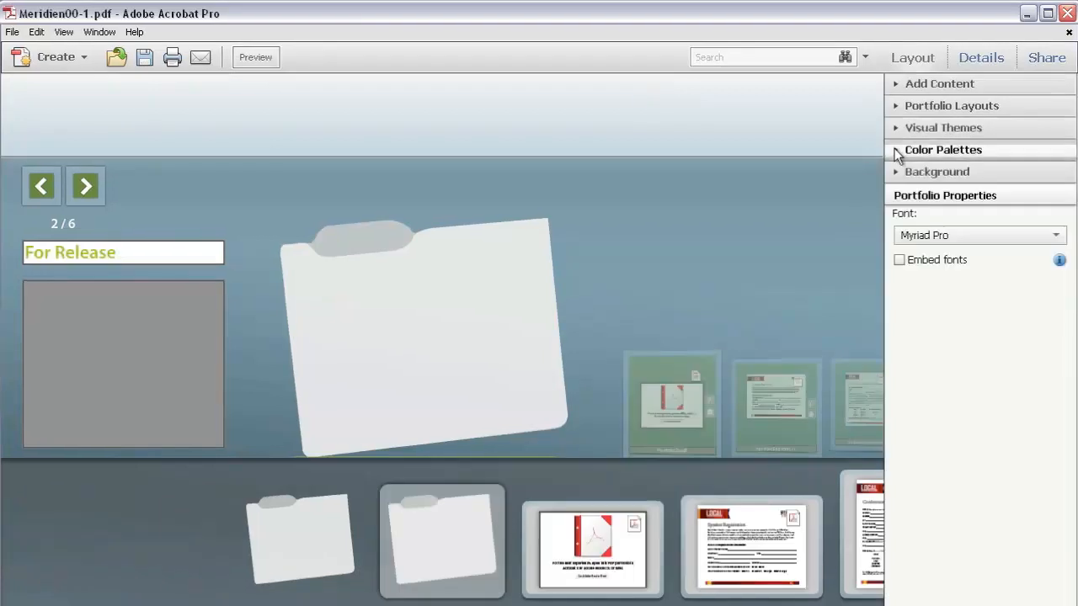
{"action": "left_click", "coordinate": [943, 149]}
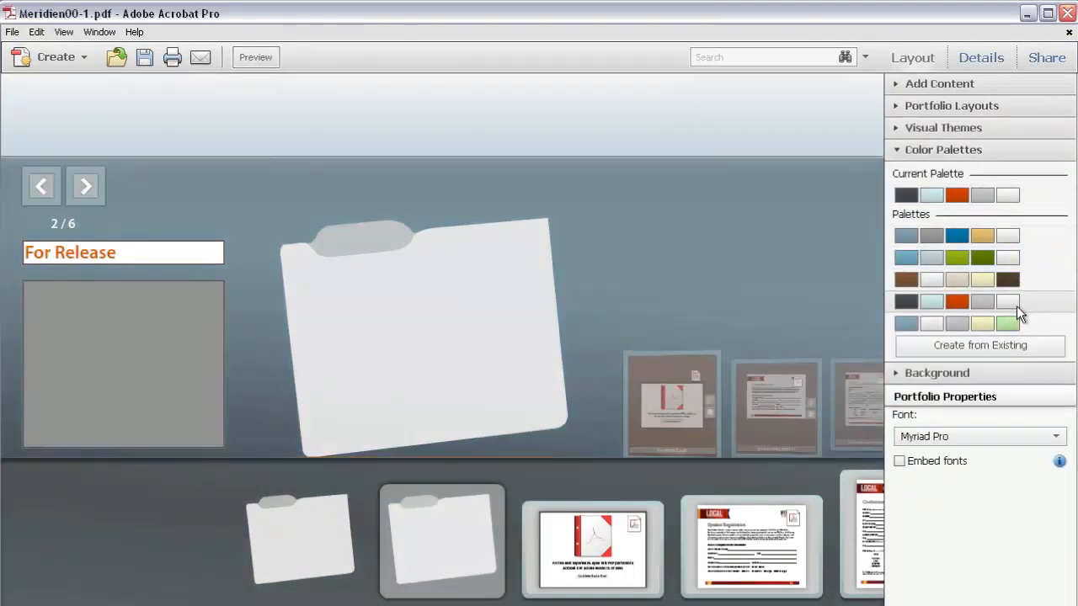
{"action": "left_click", "coordinate": [956, 257]}
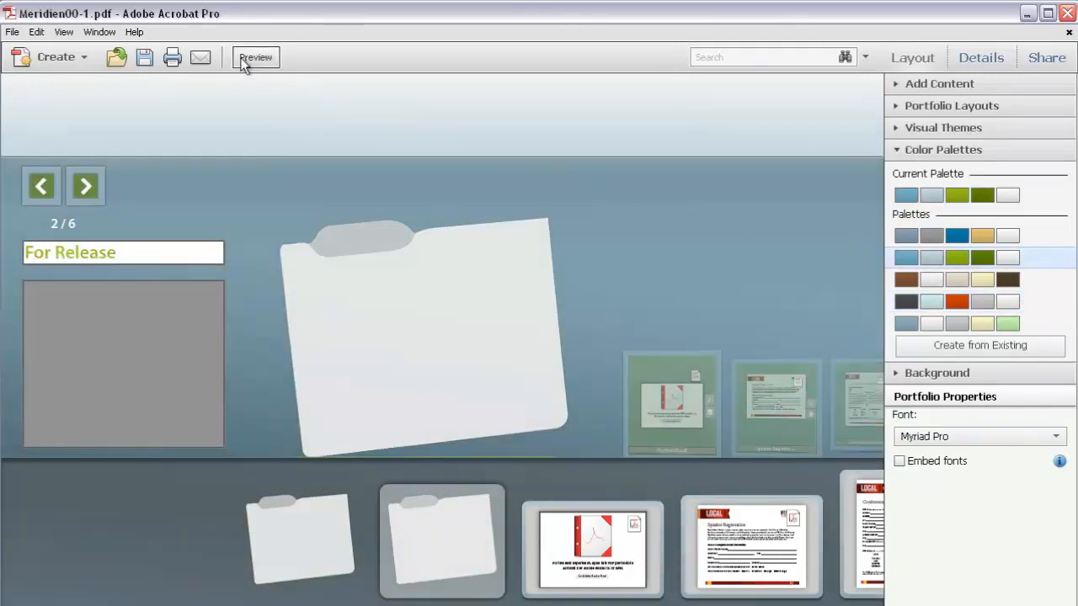
{"action": "left_click", "coordinate": [255, 57]}
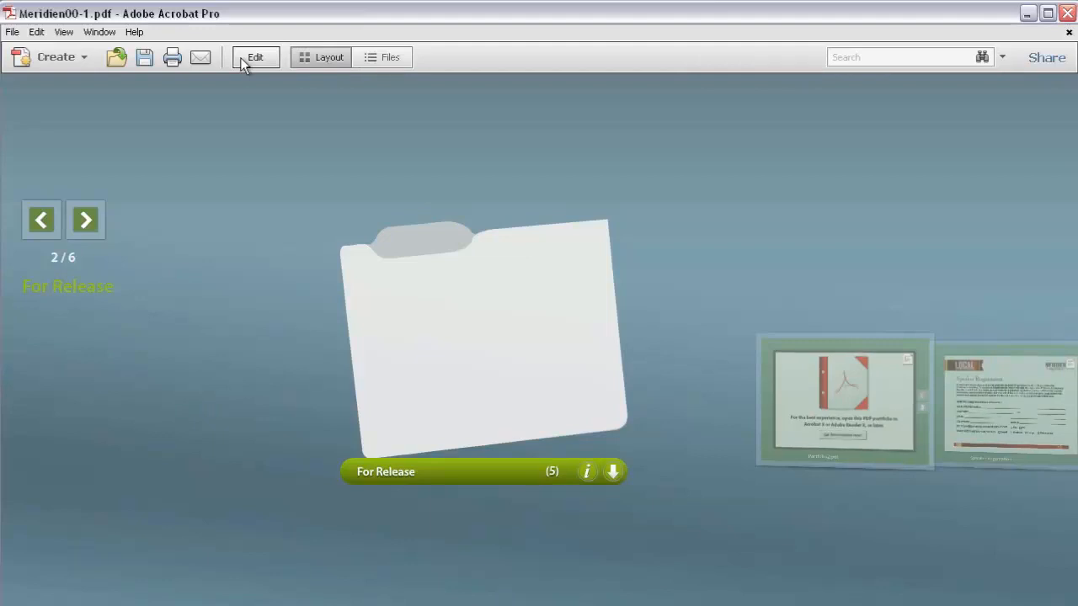
{"action": "left_click", "coordinate": [256, 57]}
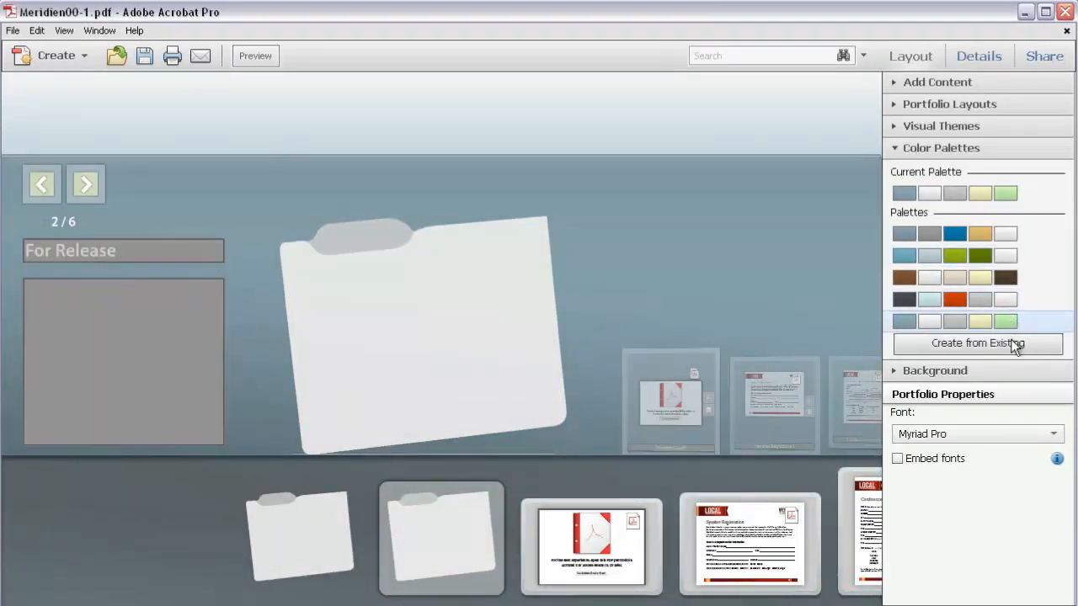
- Save a custom palette based on the current colours with text colour B2FFF5
{"action": "left_click", "coordinate": [977, 343]}
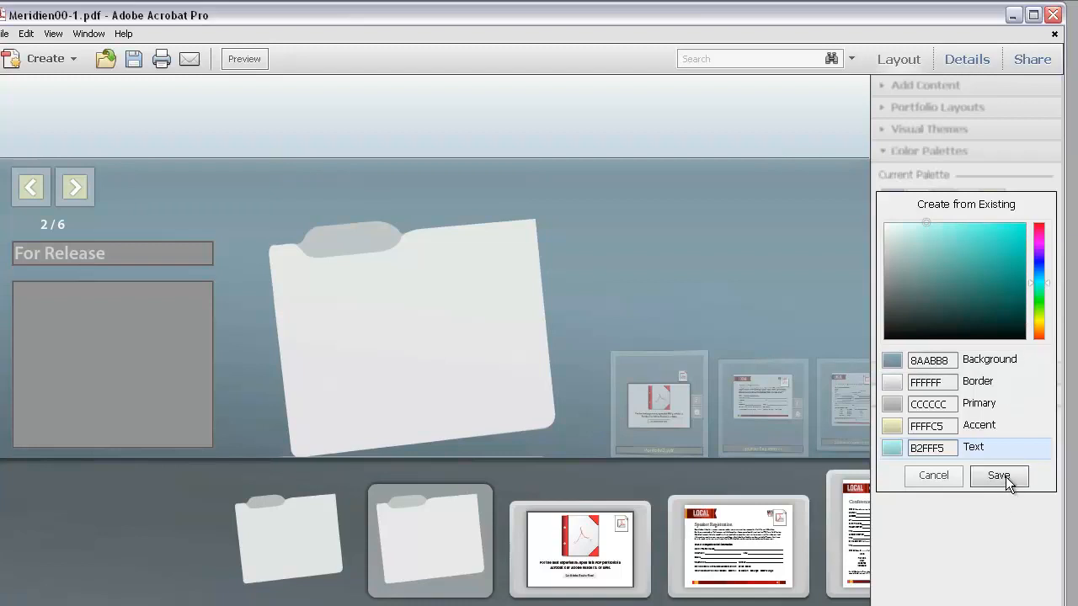
{"action": "left_click", "coordinate": [997, 475]}
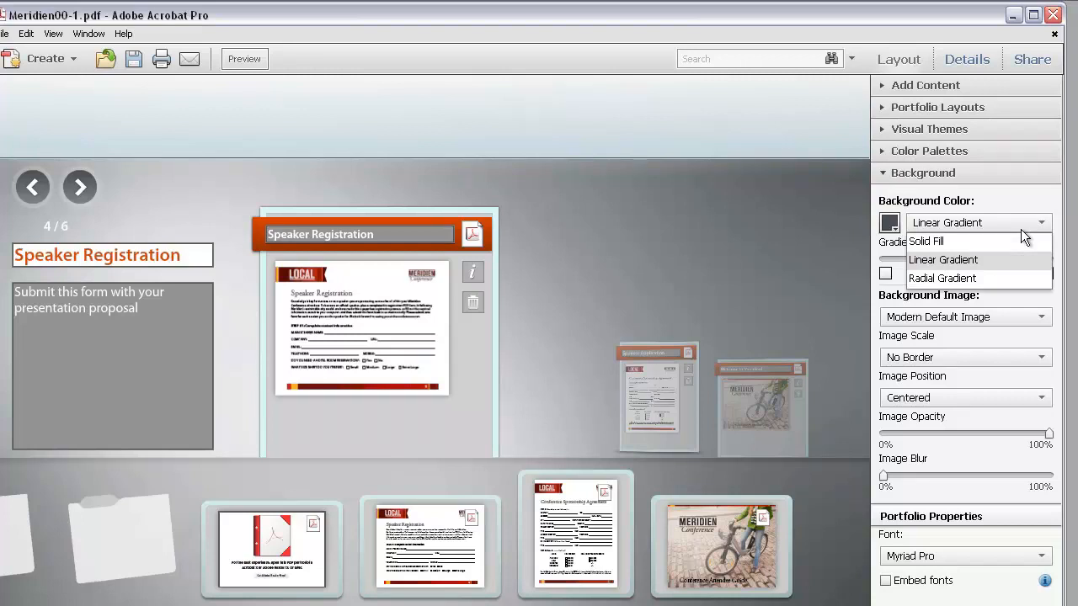
- Apply a stronger red linear-gradient background overlaid with the bkgd.png city skyline image
{"action": "left_click", "coordinate": [890, 222]}
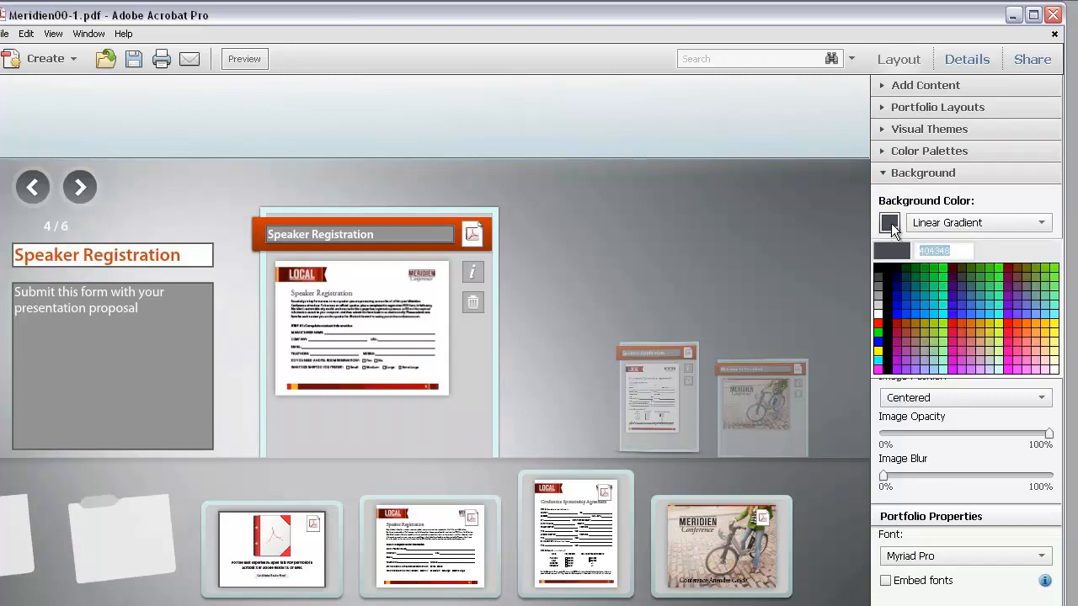
{"action": "left_click", "coordinate": [985, 261]}
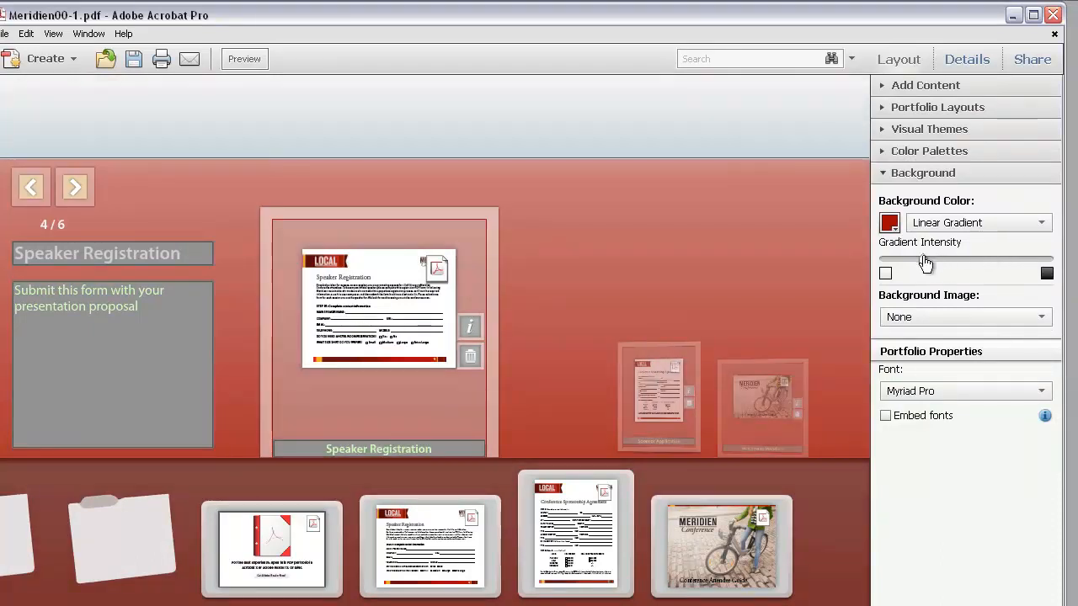
{"action": "left_click_drag", "start_coordinate": [925, 257], "coordinate": [985, 258]}
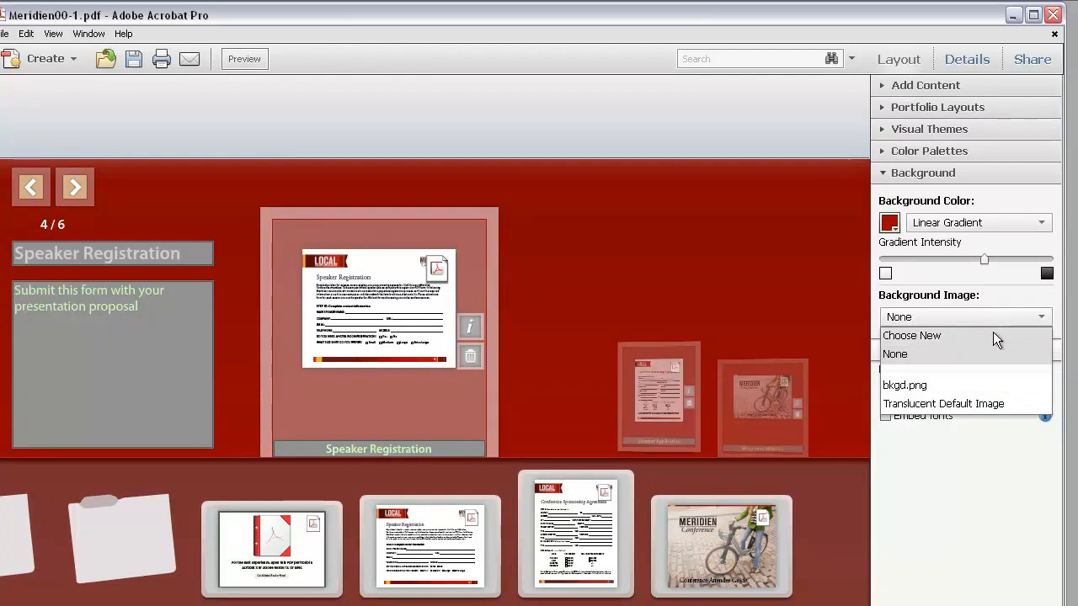
{"action": "left_click", "coordinate": [911, 335]}
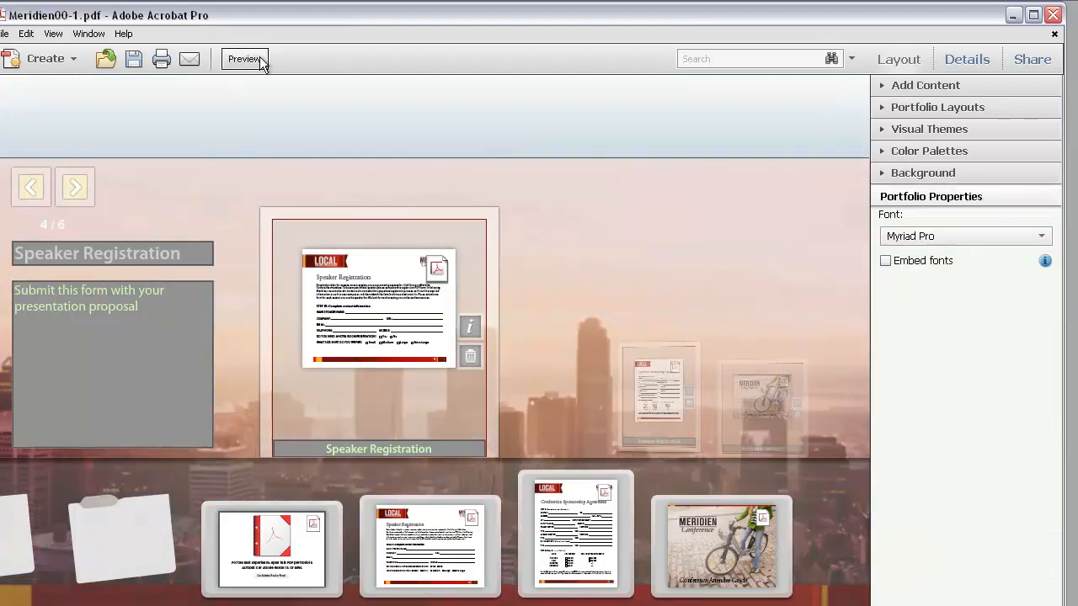
{"action": "left_click", "coordinate": [245, 59]}
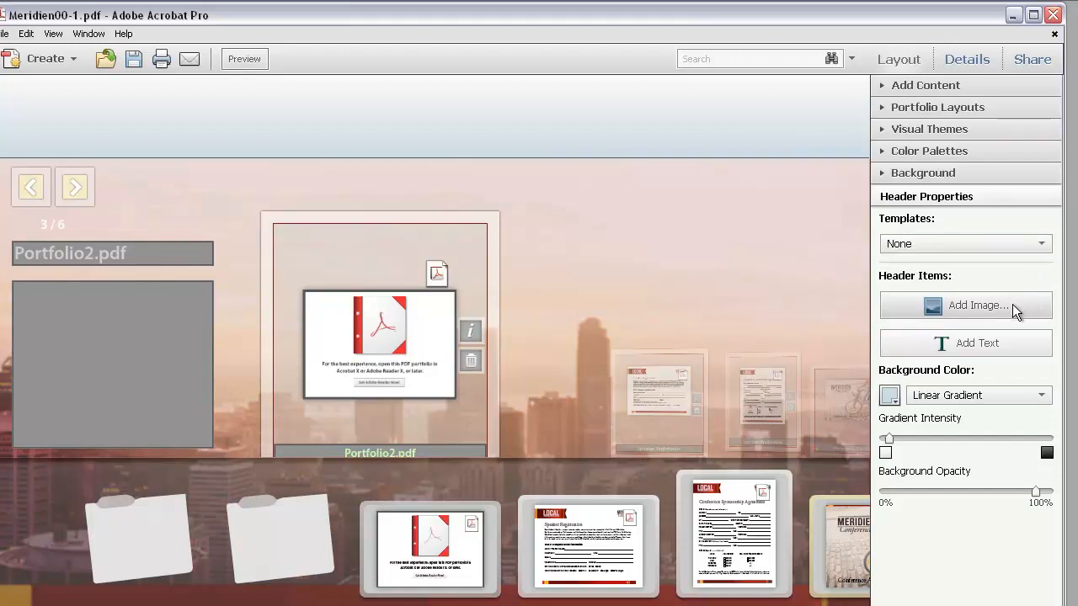
- Insert local_logo.png as a header image on the left
{"action": "left_click", "coordinate": [964, 306]}
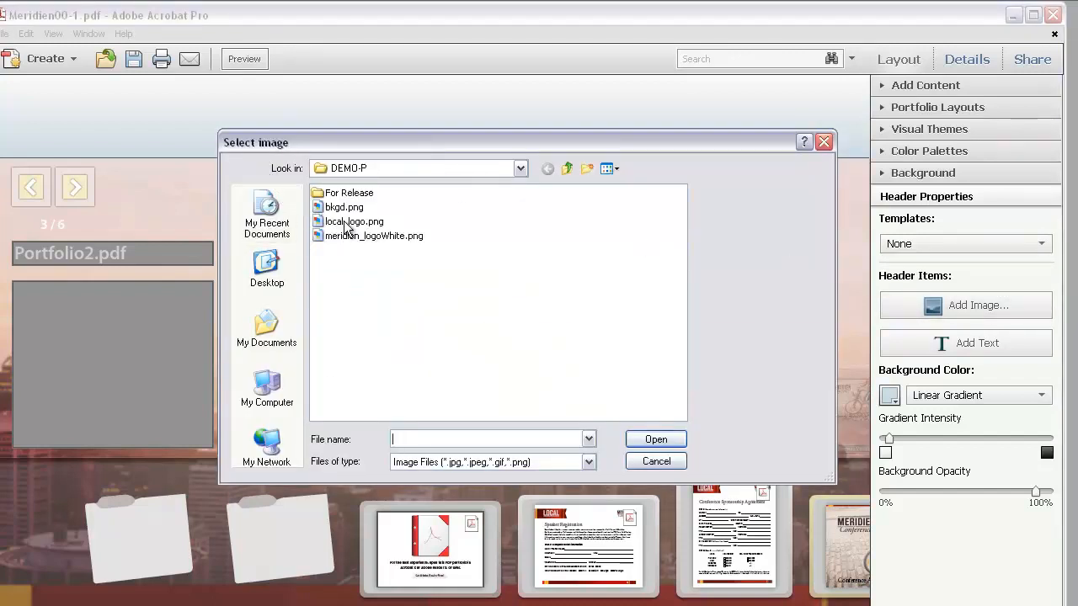
{"action": "left_click", "coordinate": [354, 220]}
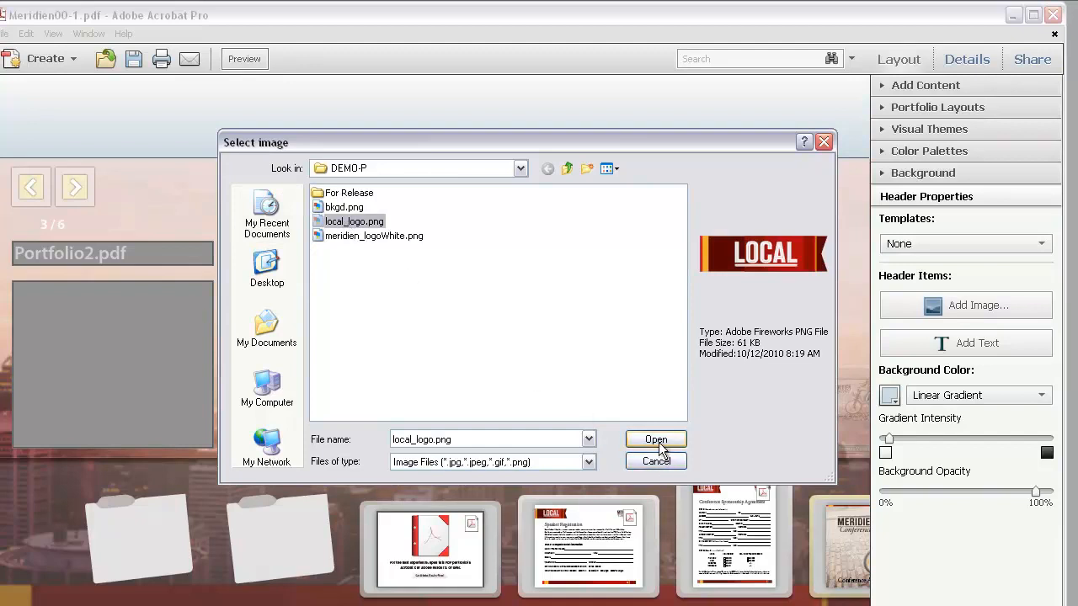
{"action": "left_click", "coordinate": [656, 439]}
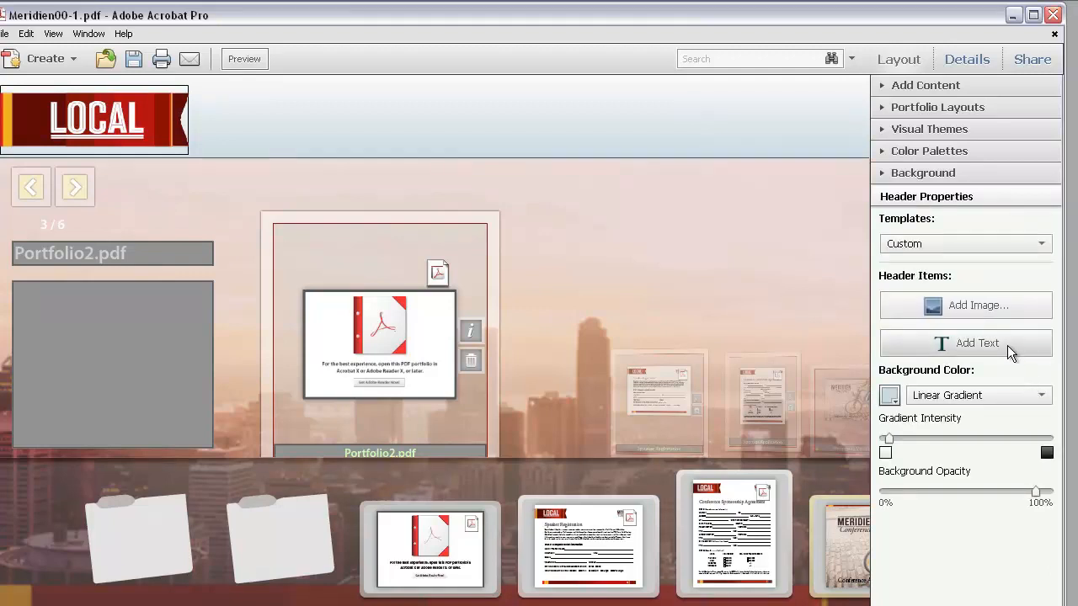
- Add header text 'Meridien Conference 2010' in bold, size 36, with the font embedded
{"action": "left_click", "coordinate": [965, 342]}
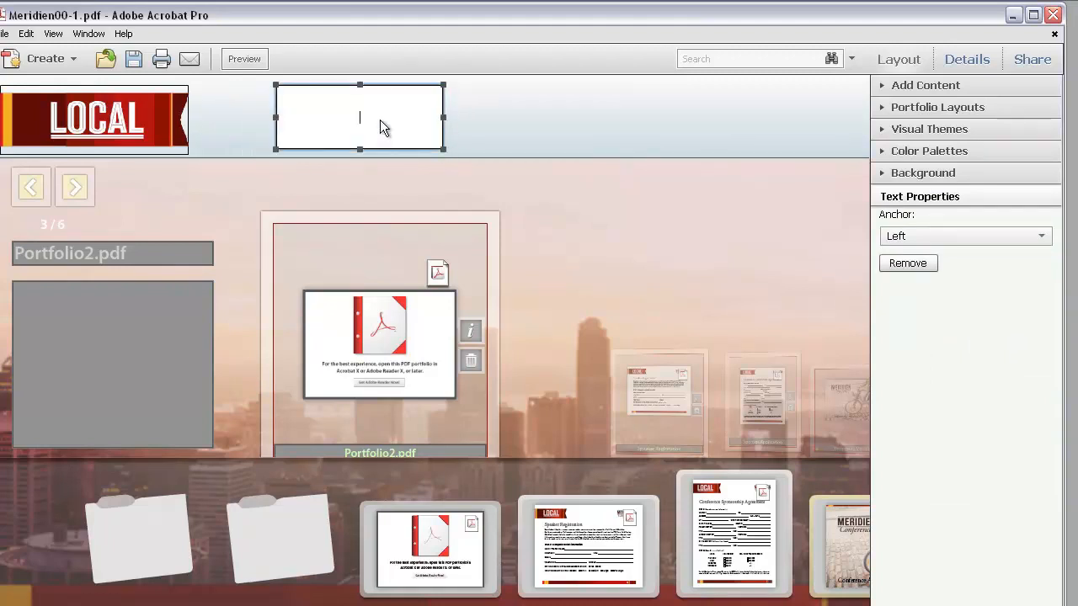
{"action": "type", "text": "Meridien Conference"}
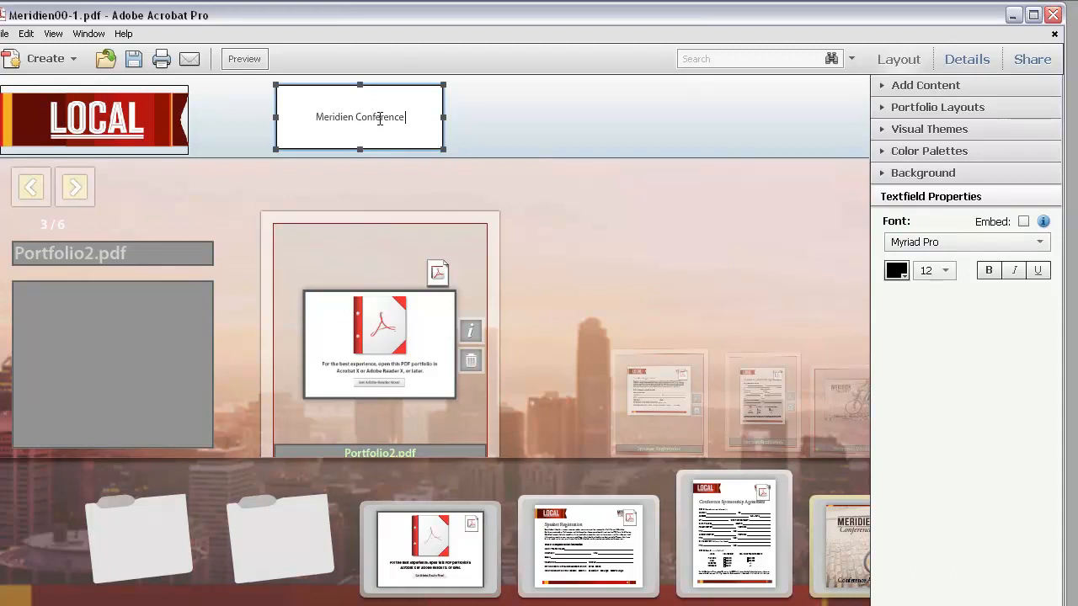
{"action": "type", "text": "2010"}
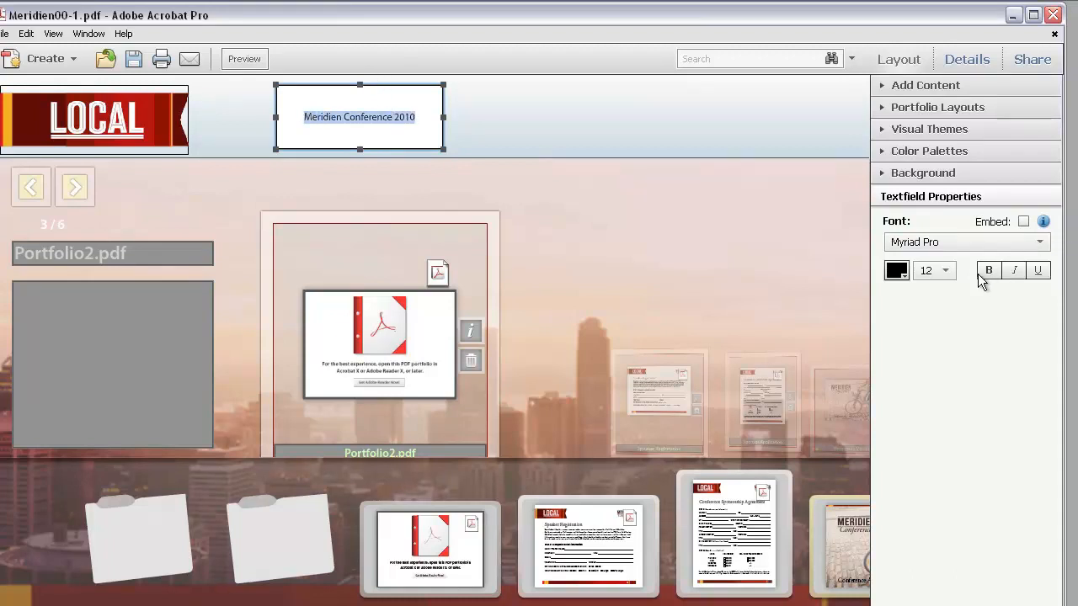
{"action": "left_click", "coordinate": [947, 271]}
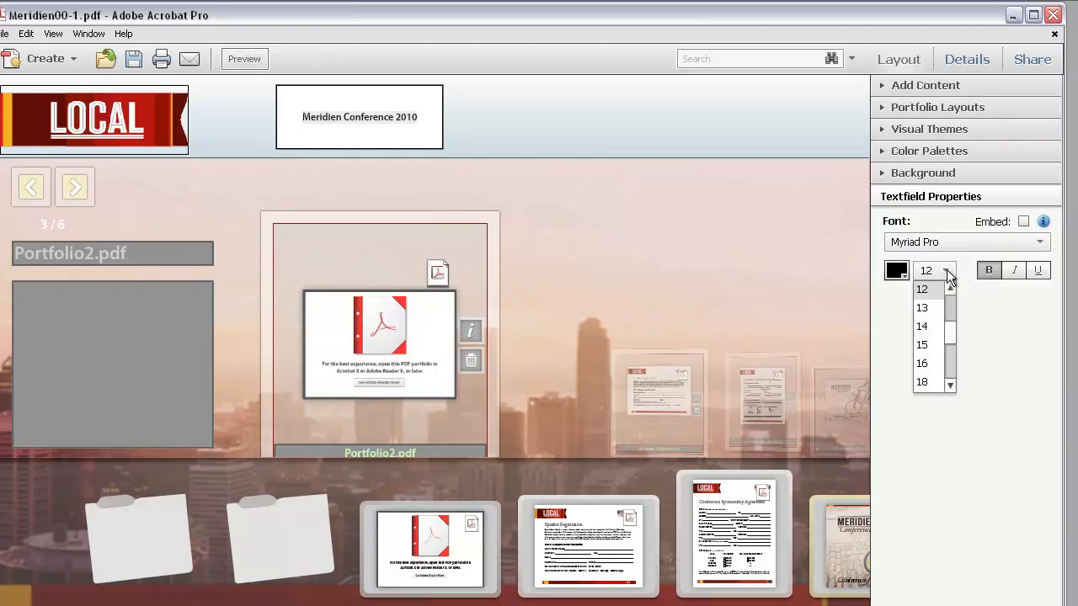
{"action": "scroll", "scroll_direction": "down", "scroll_amount": 3}
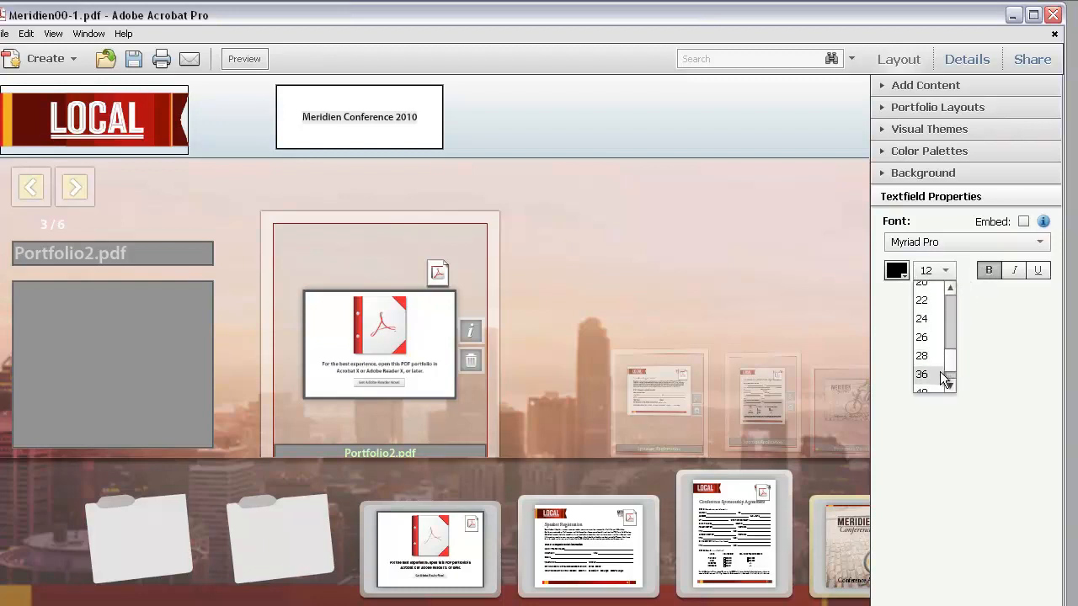
{"action": "left_click", "coordinate": [922, 374]}
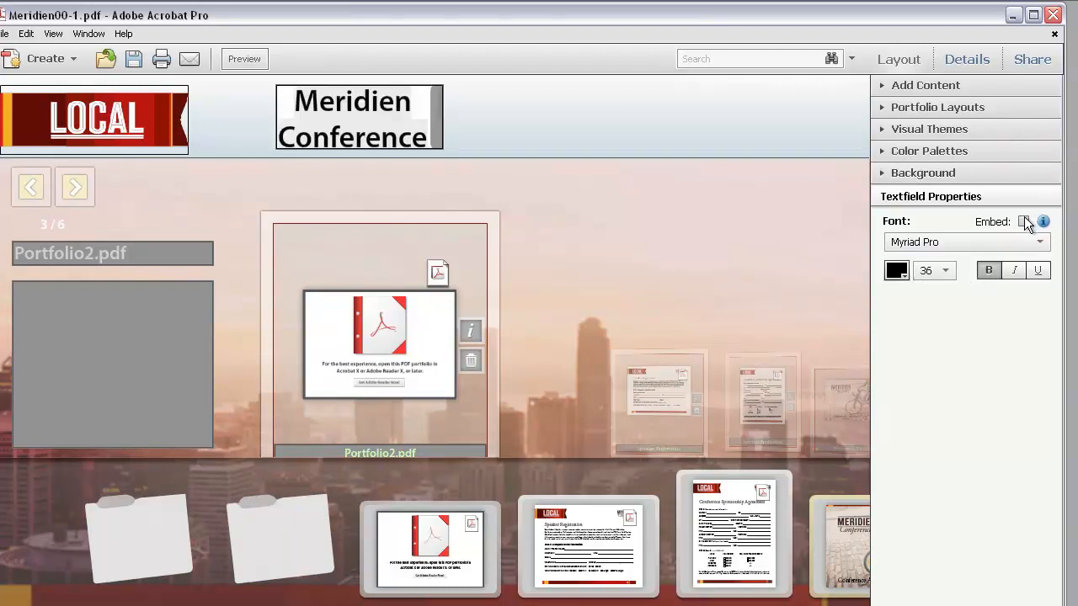
{"action": "left_click", "coordinate": [1024, 221]}
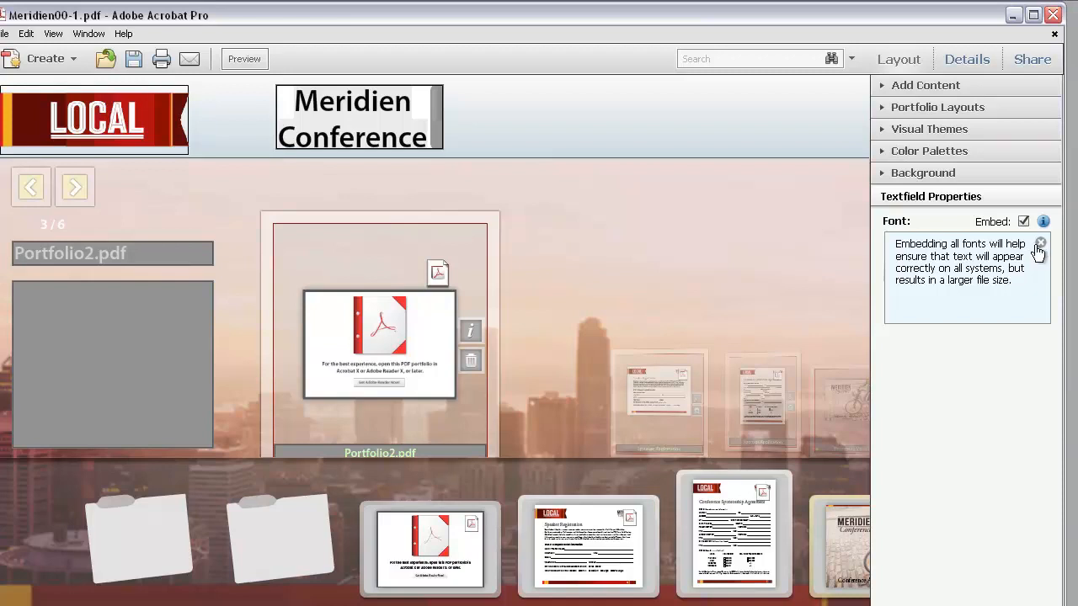
- Dismiss the embedding tip and drag the title box's right edge wider
{"action": "left_click", "coordinate": [1040, 243]}
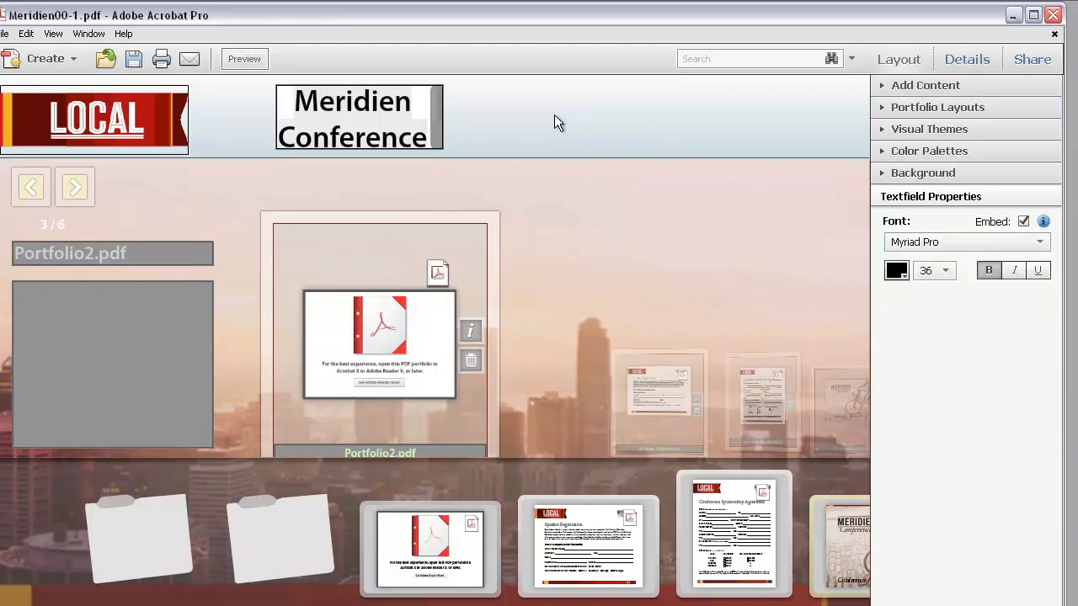
{"action": "left_click", "coordinate": [359, 118]}
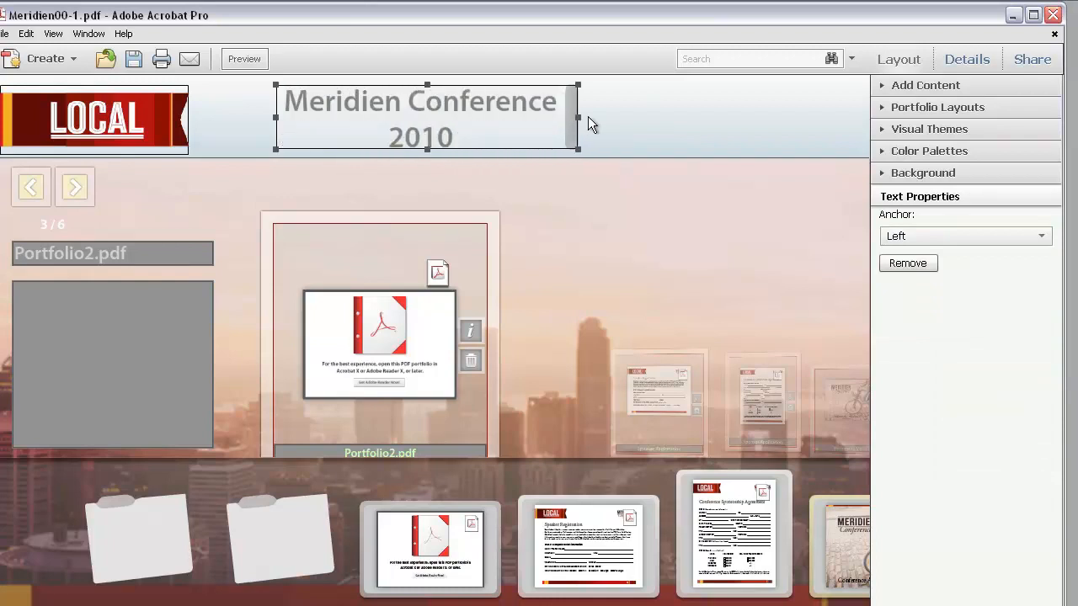
{"action": "left_click_drag", "start_coordinate": [577, 117], "coordinate": [810, 118]}
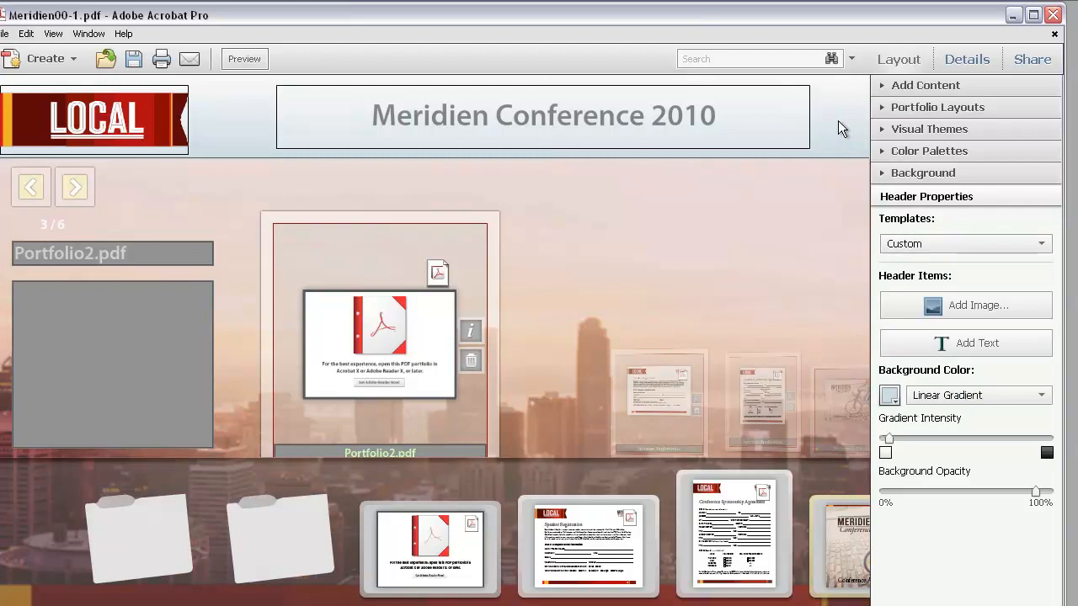
- Make the header background a red gradient and preview the portfolio
{"action": "left_click", "coordinate": [889, 395]}
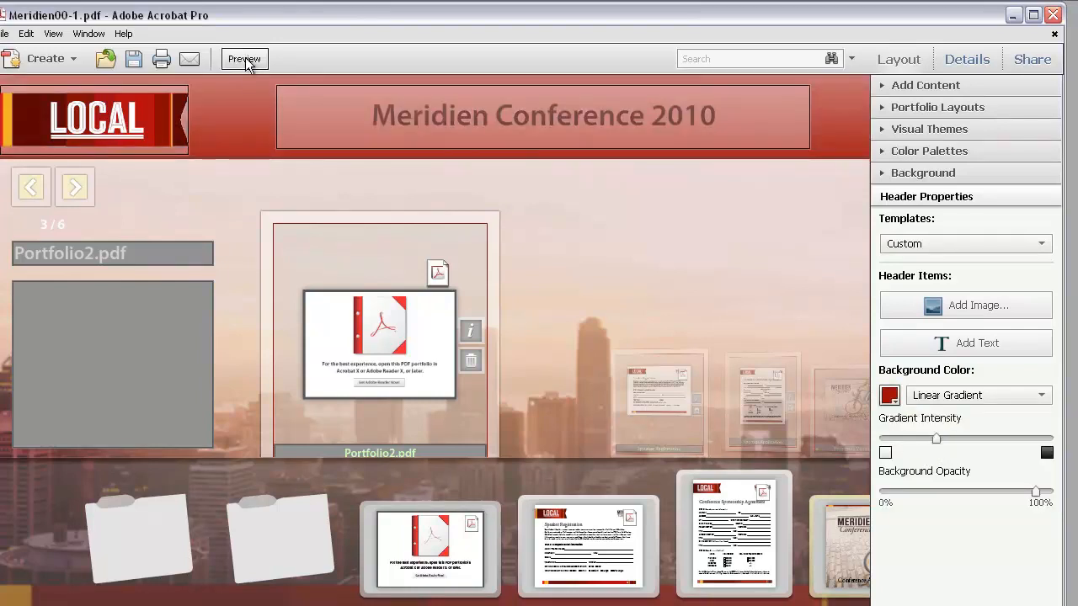
{"action": "left_click", "coordinate": [245, 59]}
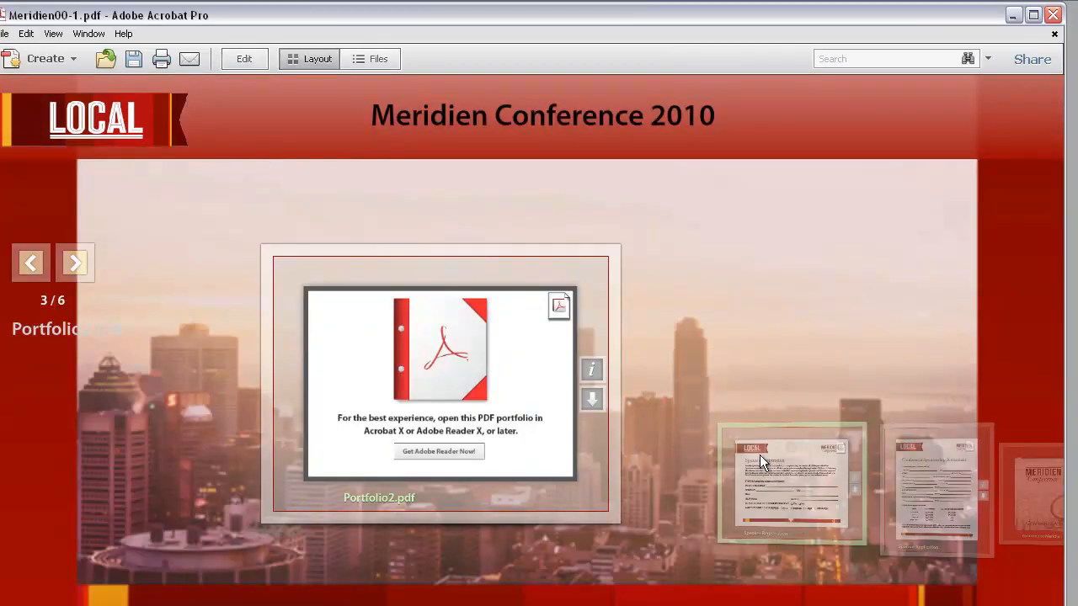